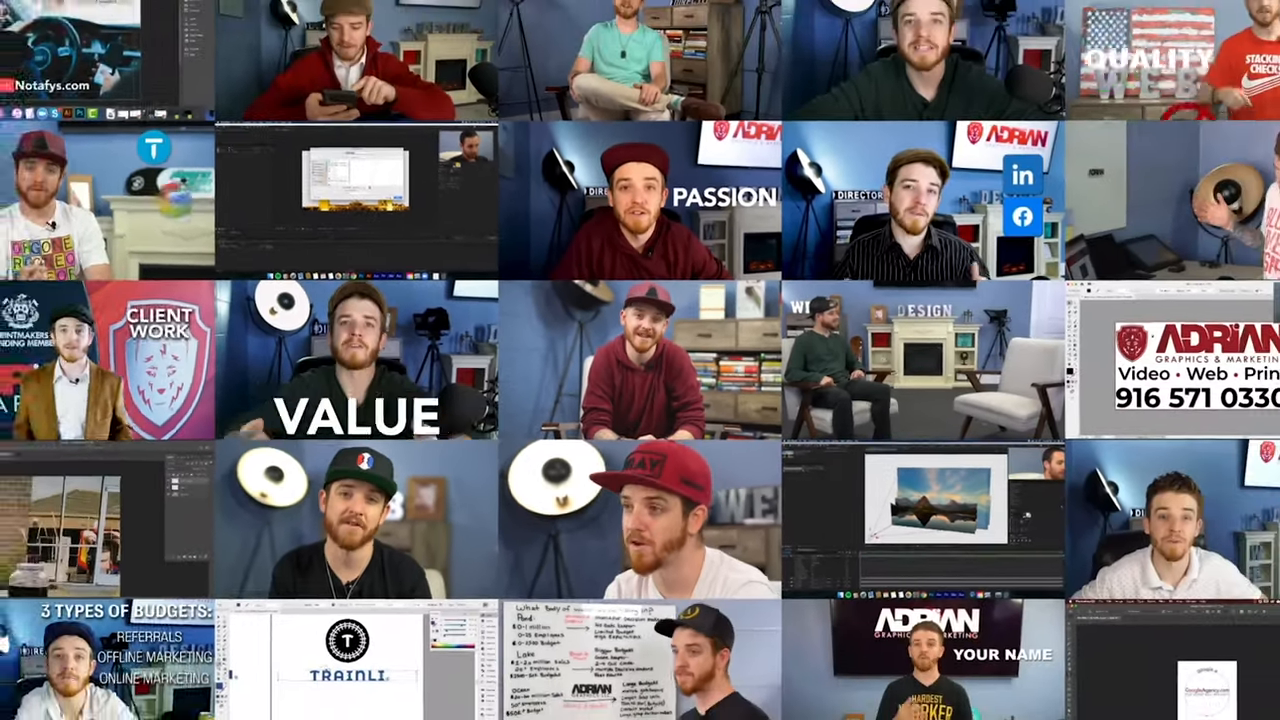
# Launch Adobe Illustrator to its Home screen with presets and recent files.
pyautogui.click(132, 8)
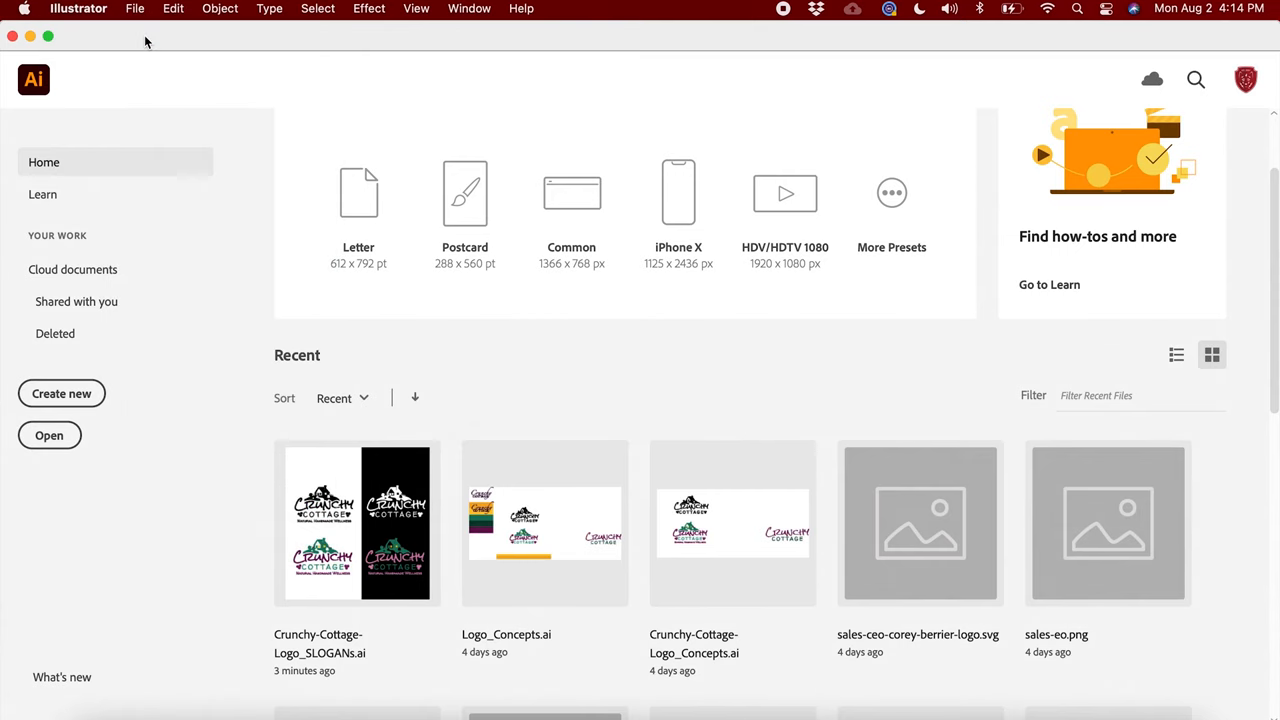
# Create a new Web-Large 1920x1080 px document with a single artboard.
pyautogui.click(60, 392)
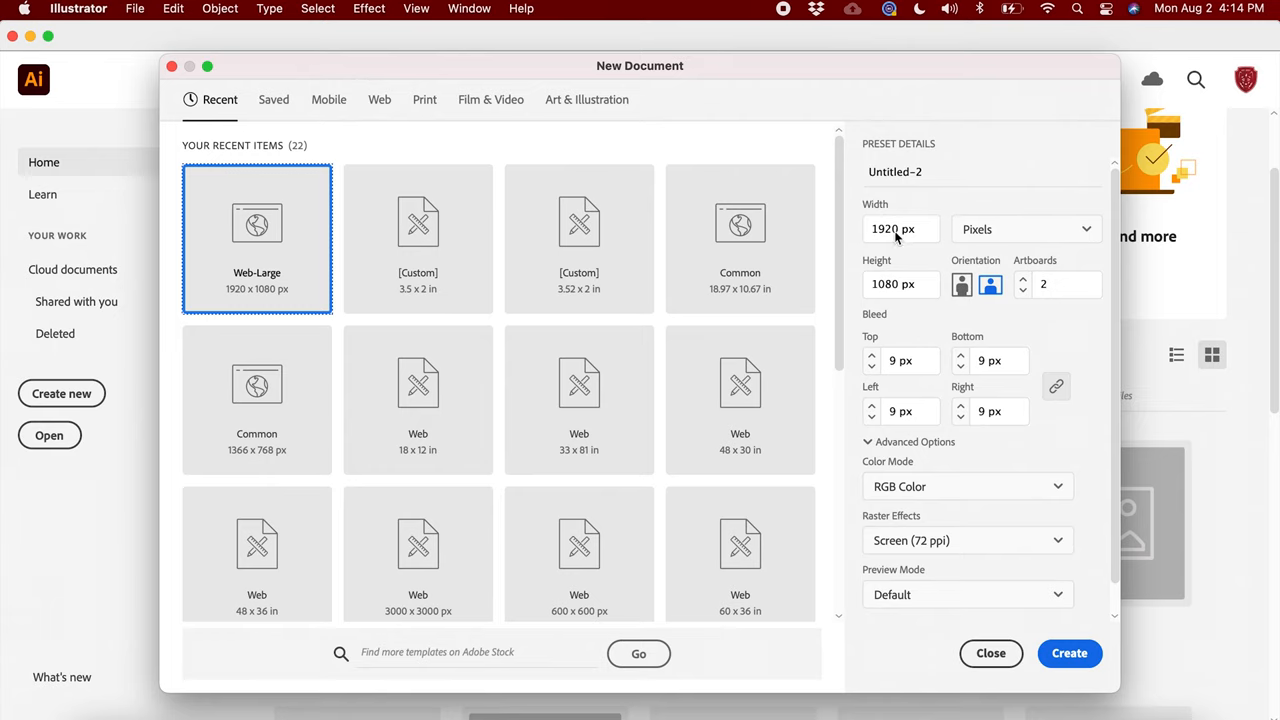
pyautogui.click(1022, 292)
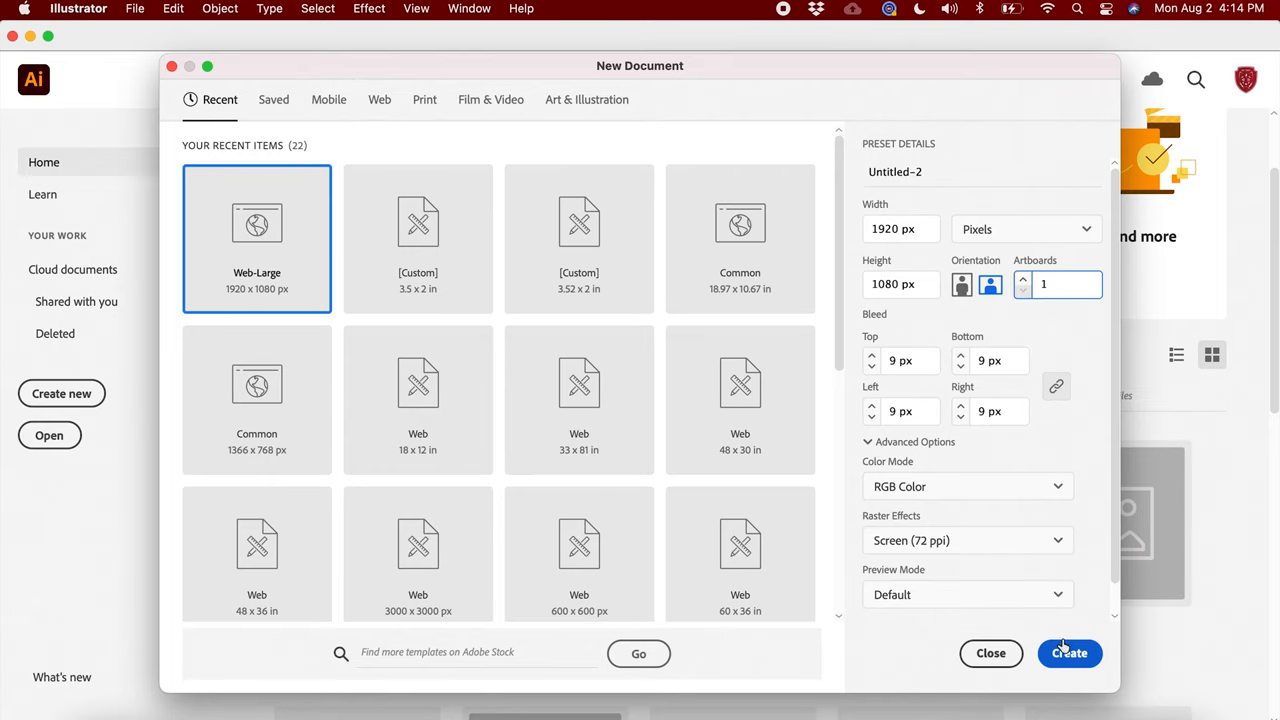
pyautogui.click(990, 652)
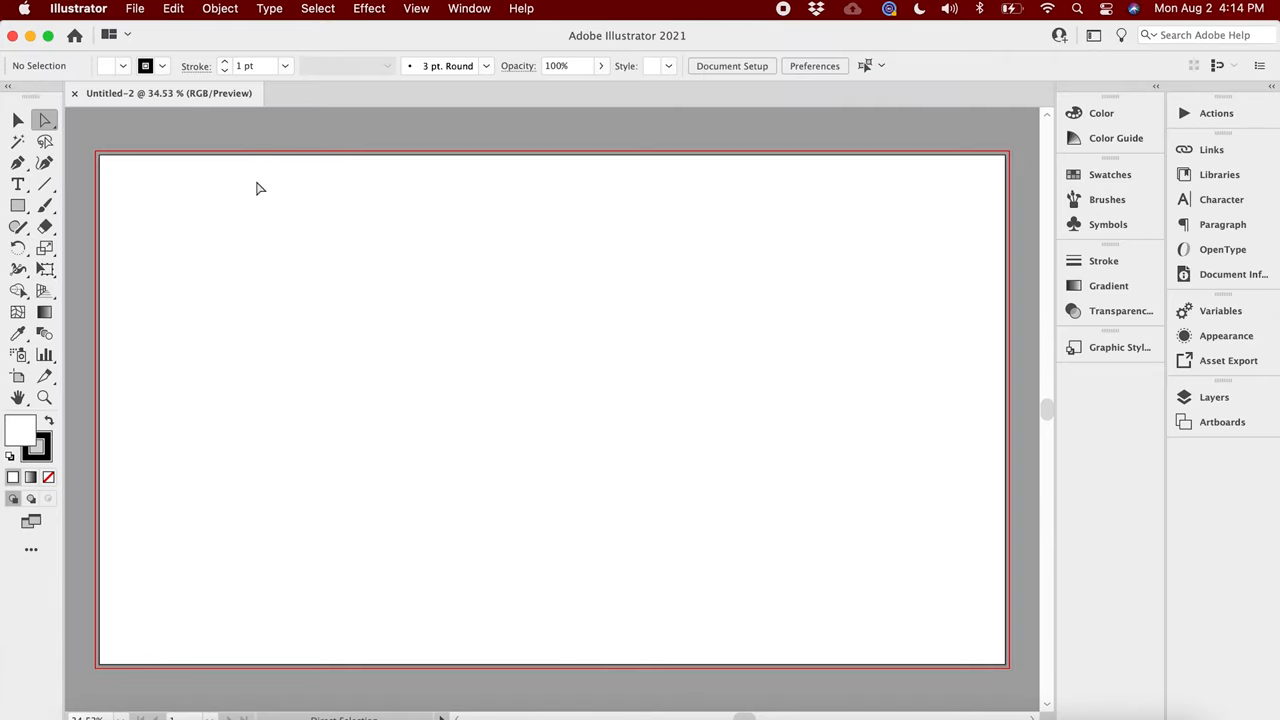
# Draw a text area across most of the artboard for ADRIAN GRAPHICS and select the frame.
pyautogui.click(16, 184)
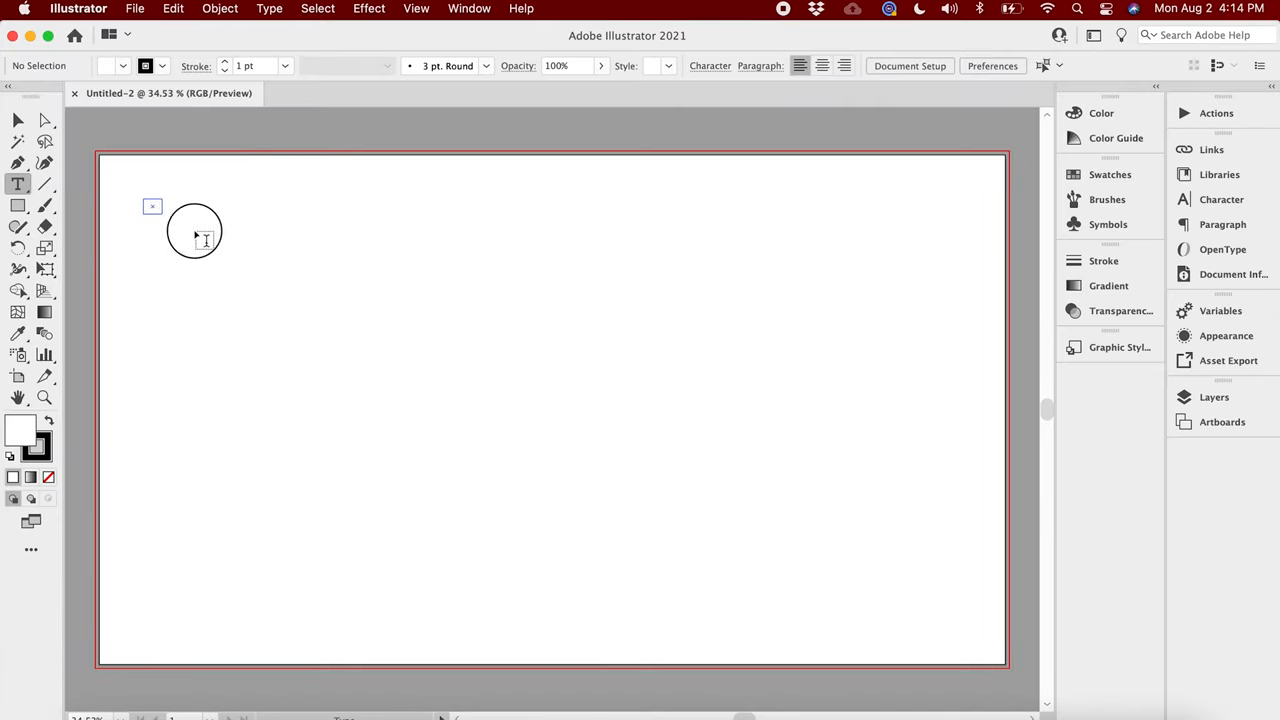
pyautogui.moveTo(144, 198); pyautogui.dragTo(976, 628)
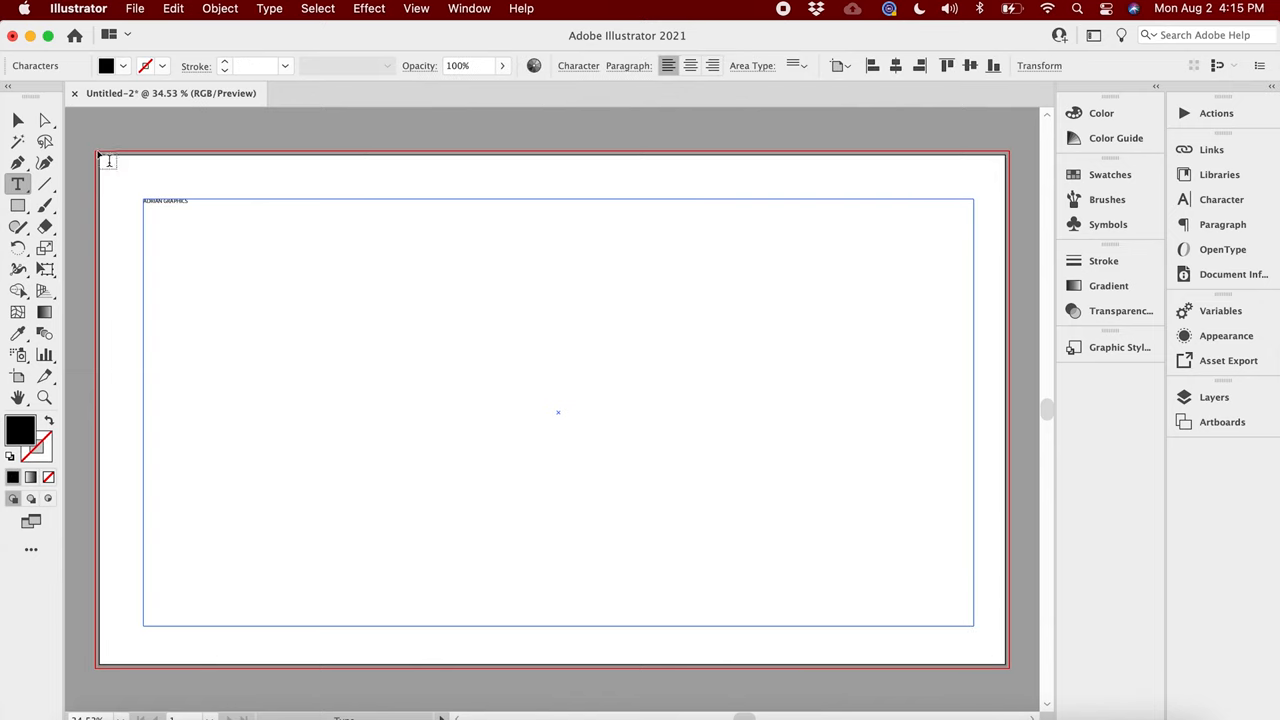
pyautogui.click(16, 124)
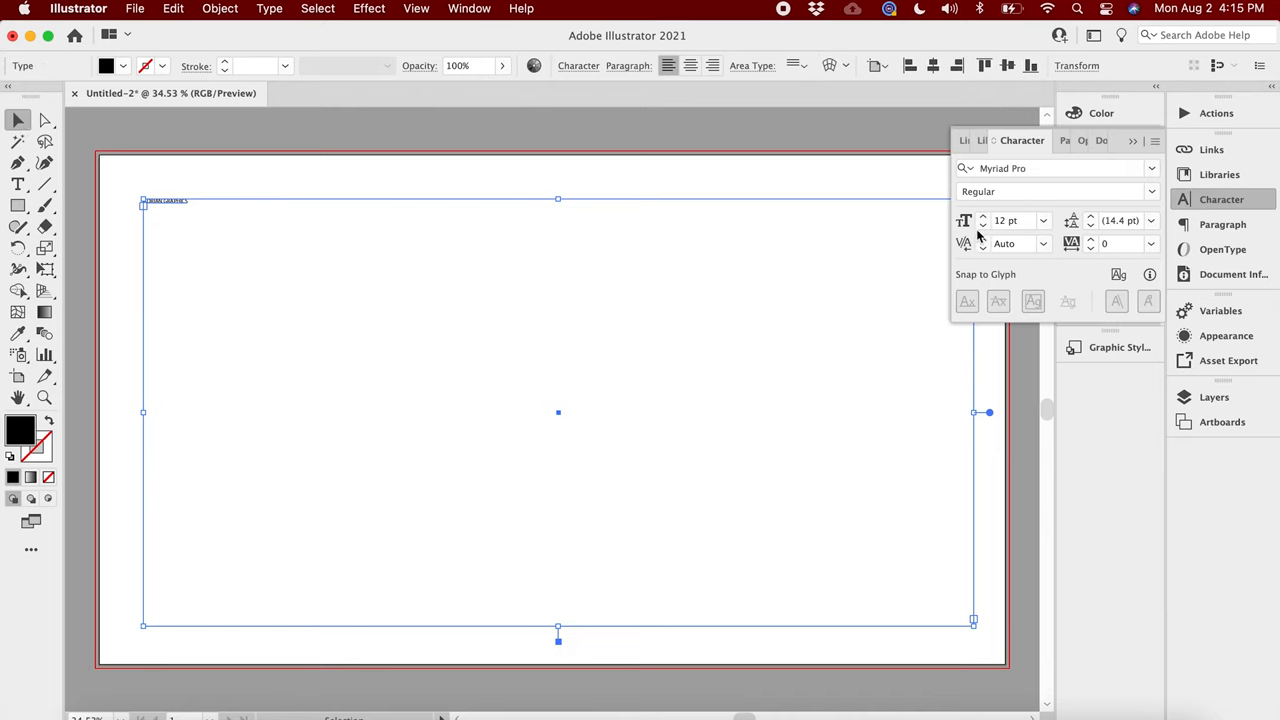
# Set the text to Mont Heavy DEMO at 325 pt and centre it in its frame.
pyautogui.click(984, 216)
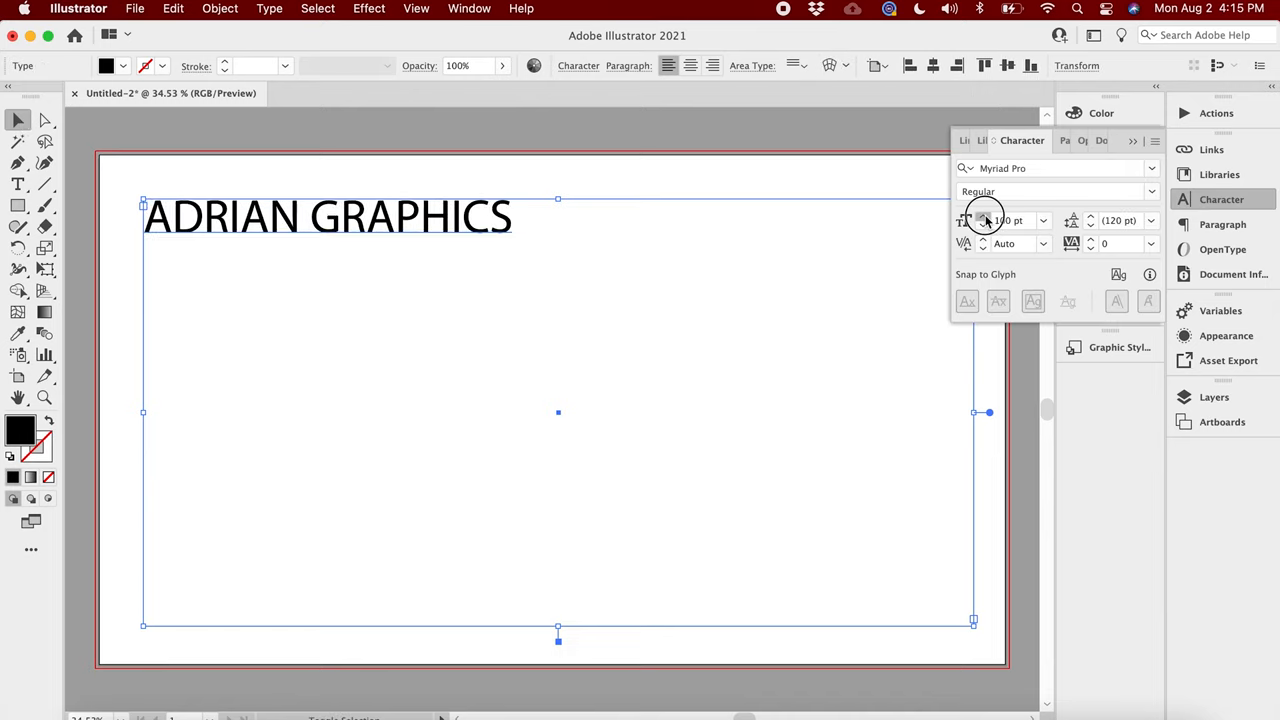
pyautogui.write('mont')
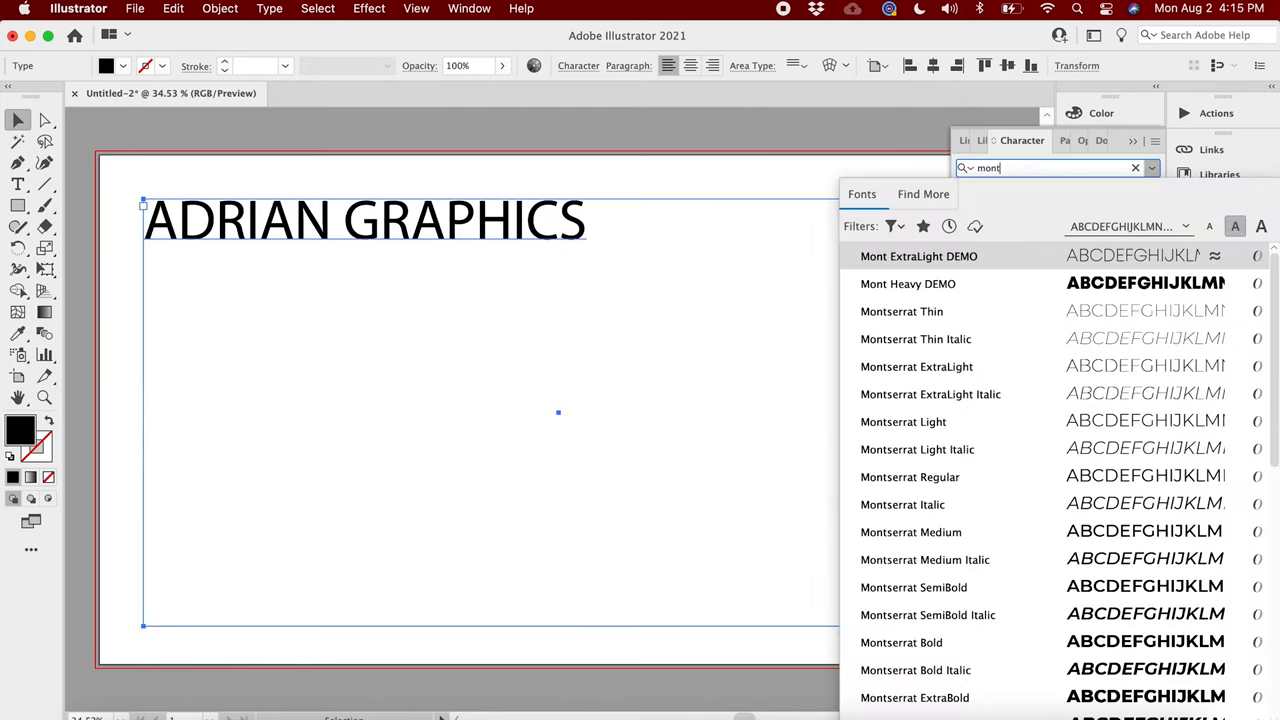
pyautogui.click(908, 284)
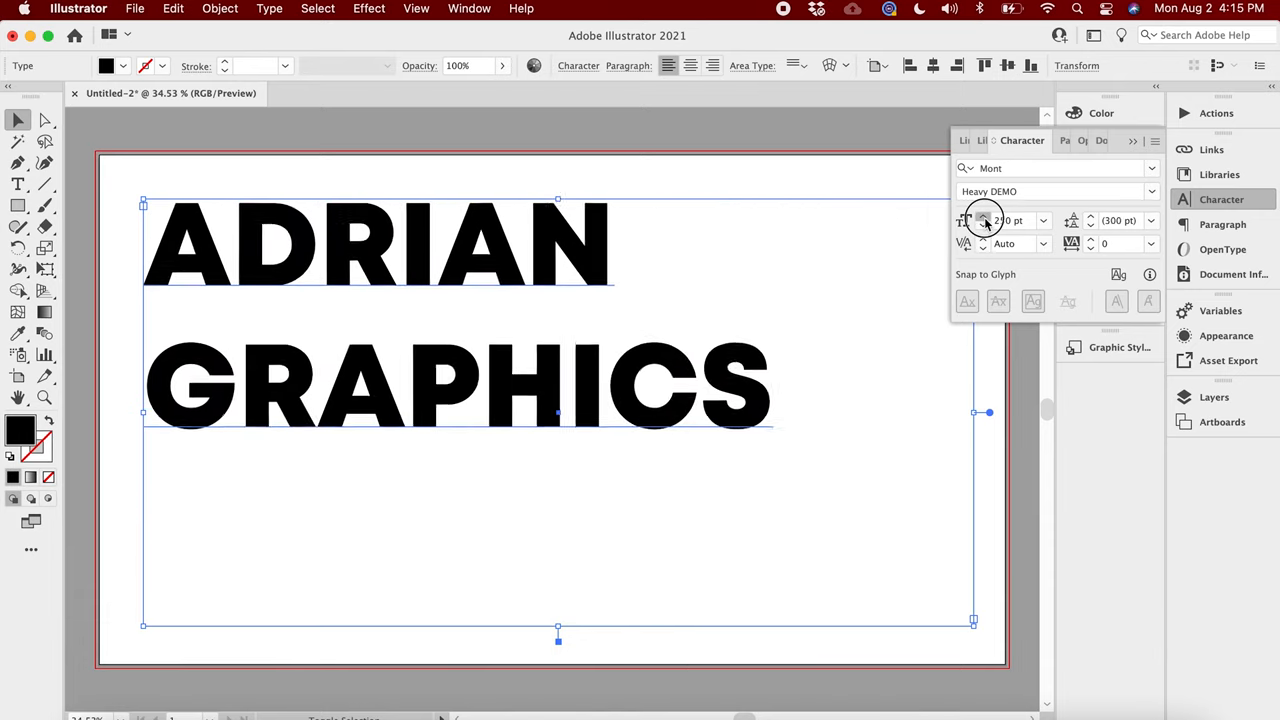
pyautogui.click(984, 216)
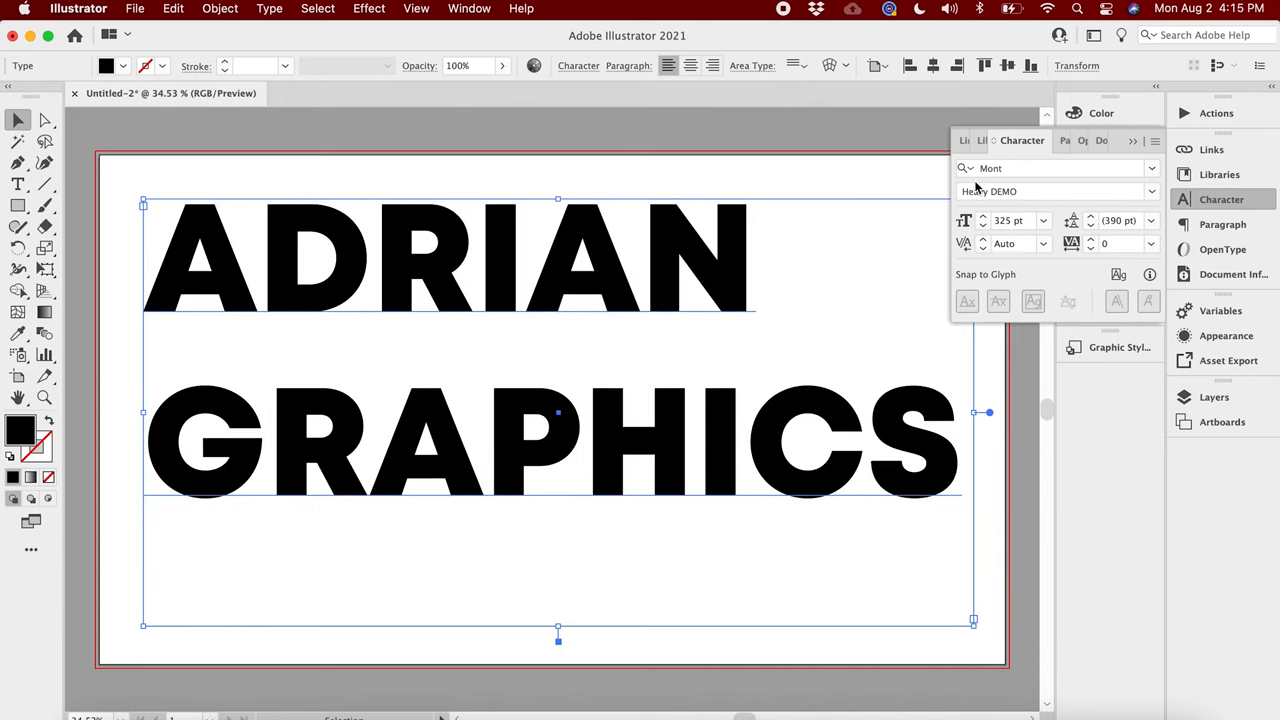
pyautogui.click(688, 64)
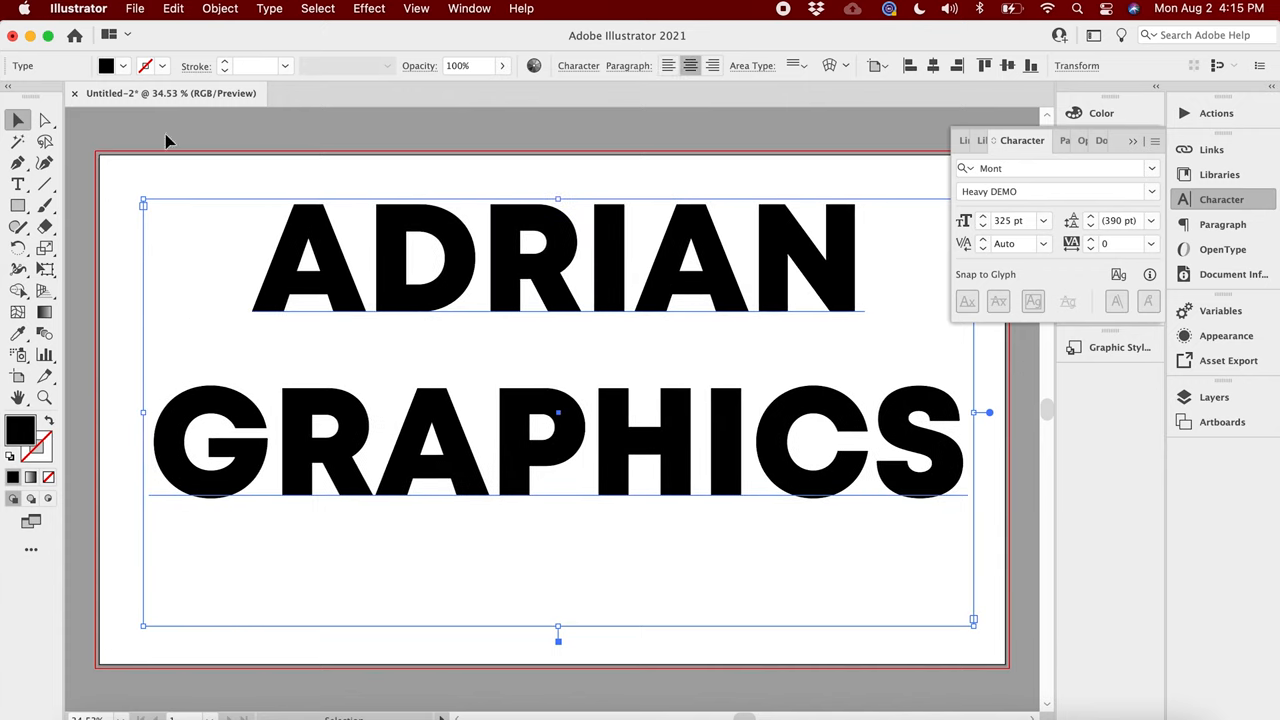
pyautogui.click(1152, 220)
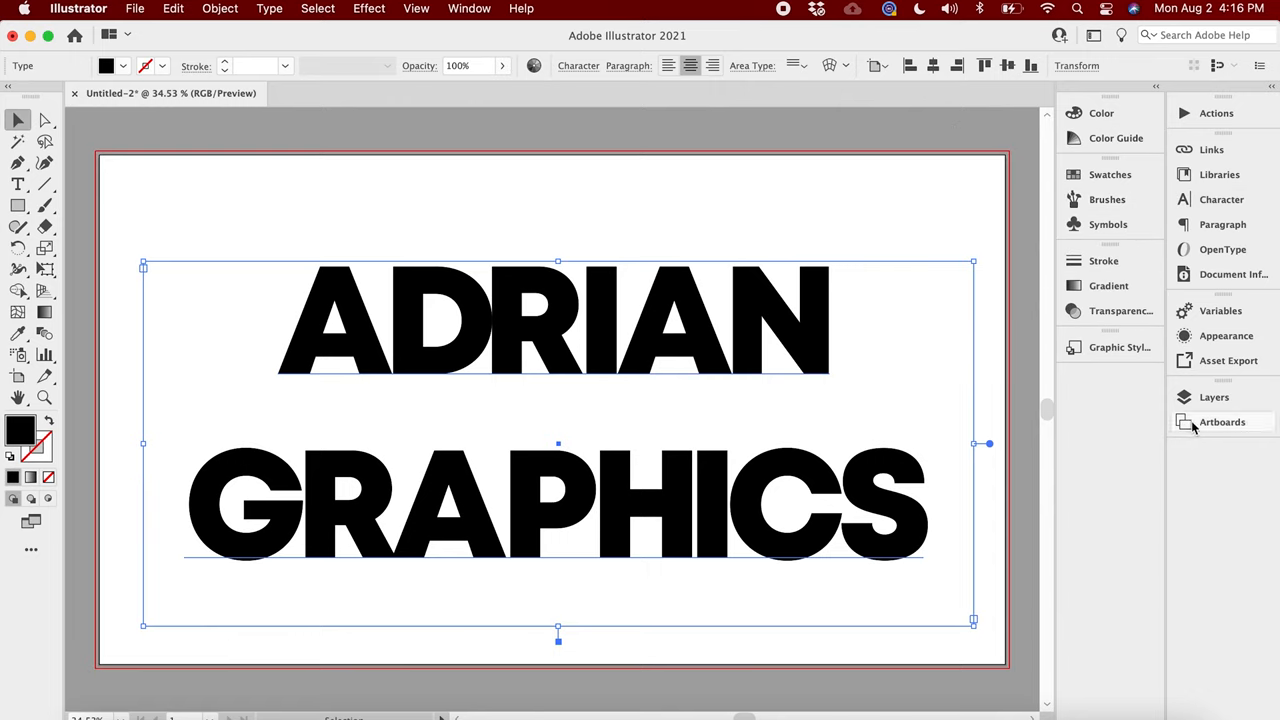
# Hide the original Layer 1 text in the Layers panel, keeping its copy visible.
pyautogui.click(1212, 396)
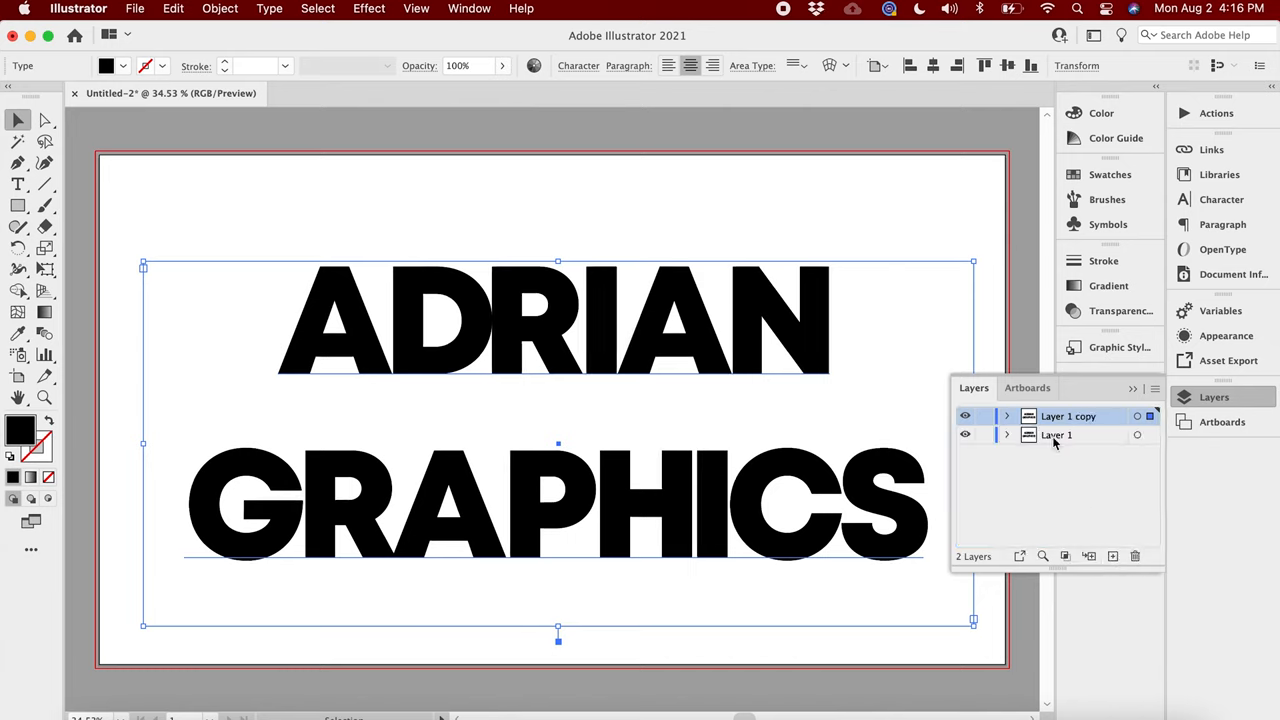
pyautogui.click(1058, 436)
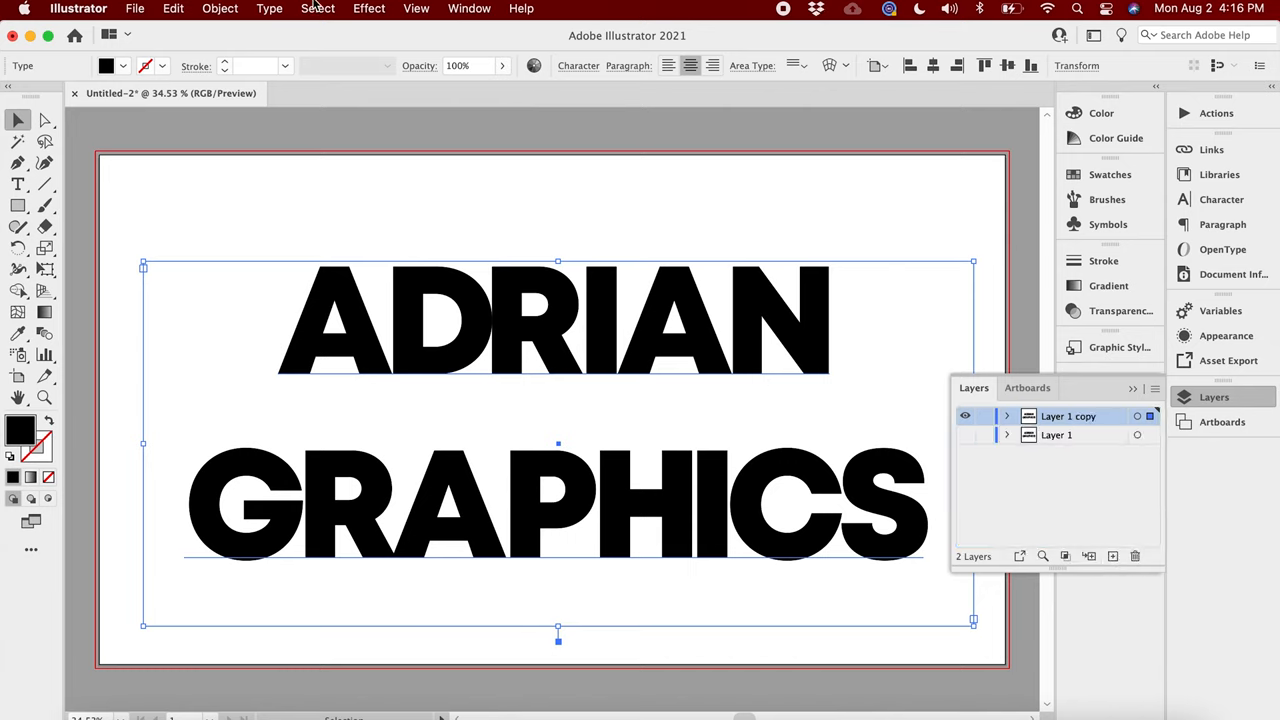
pyautogui.click(368, 8)
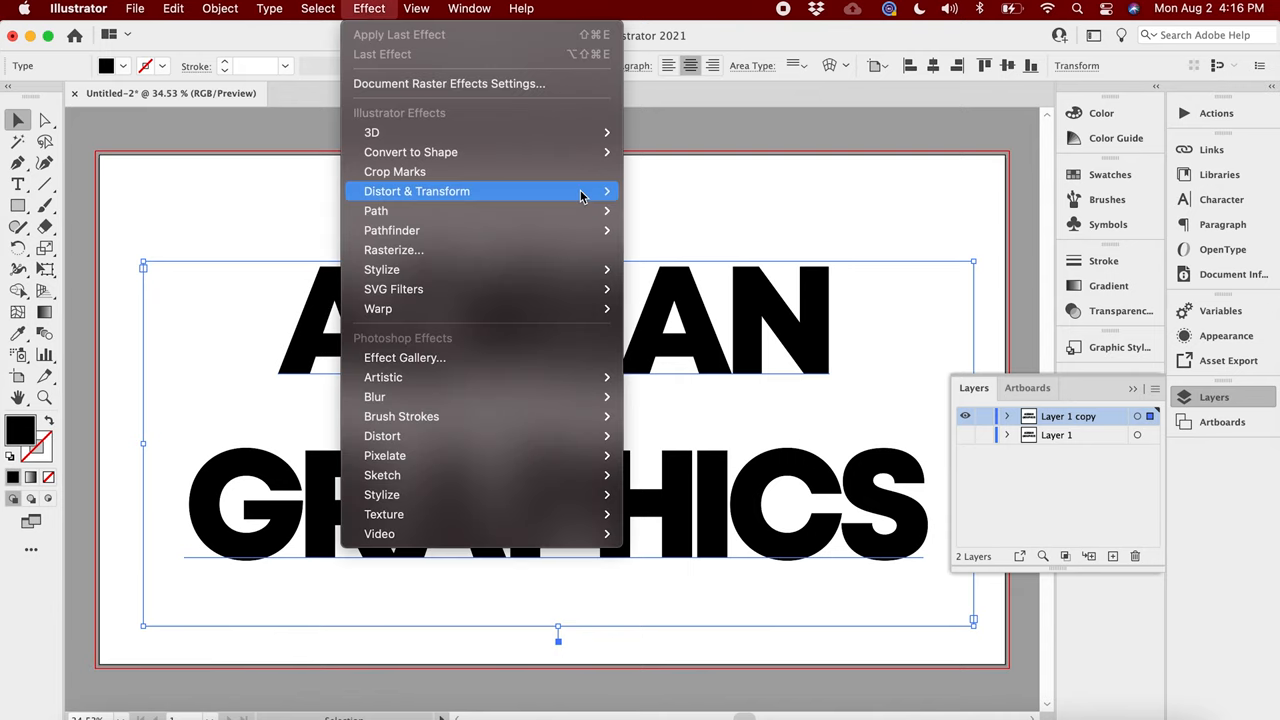
pyautogui.moveTo(660, 250)
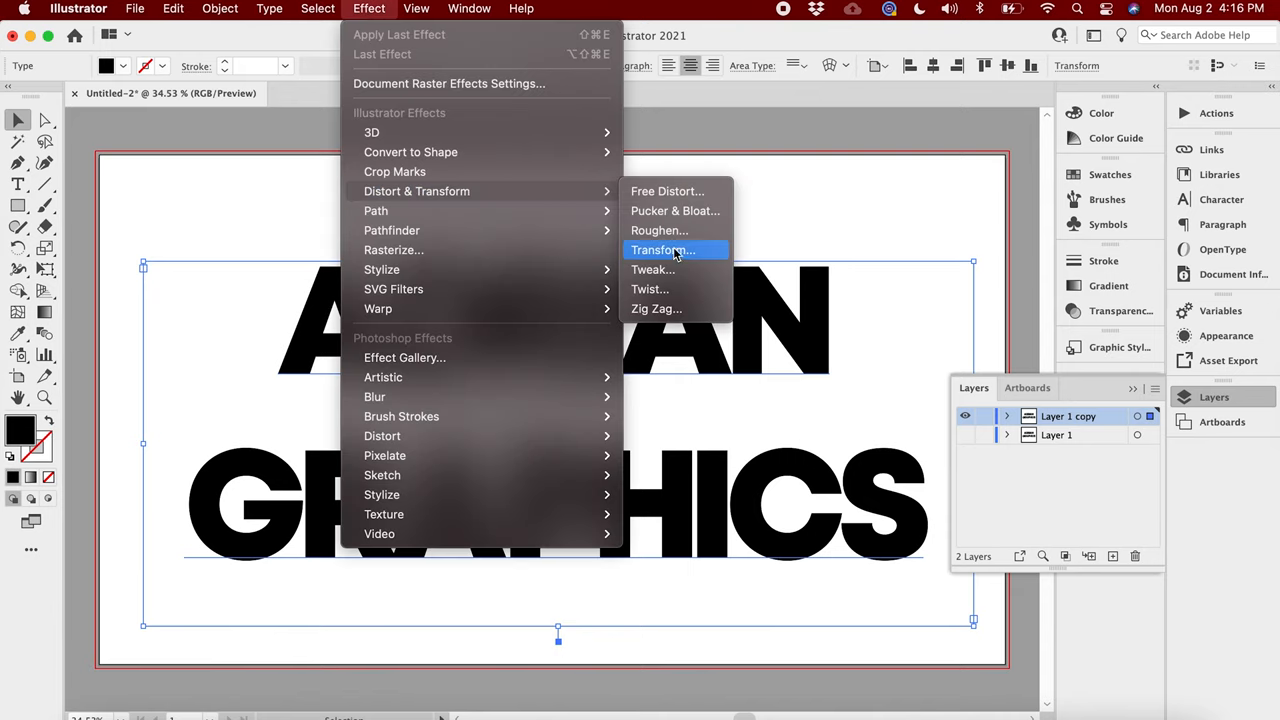
# Start a Transform effect with 0.75 px horizontal and vertical move and 100 copies.
pyautogui.click(662, 250)
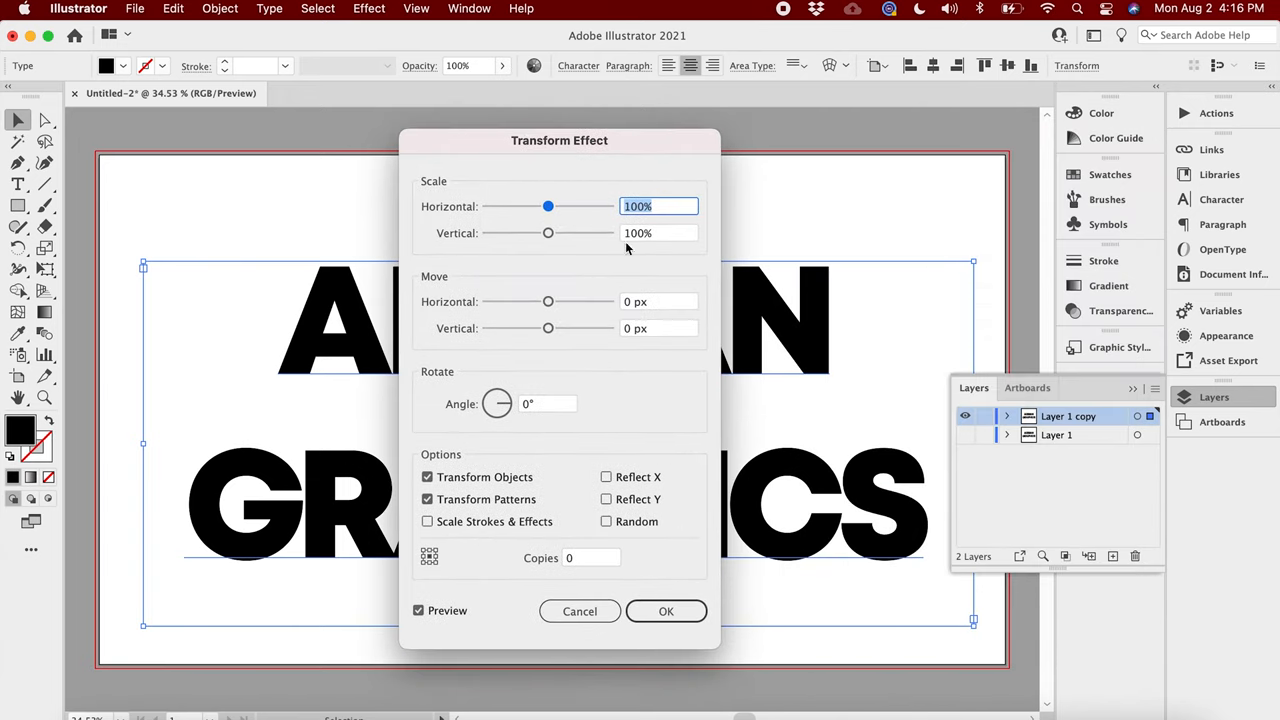
pyautogui.moveTo(642, 294)
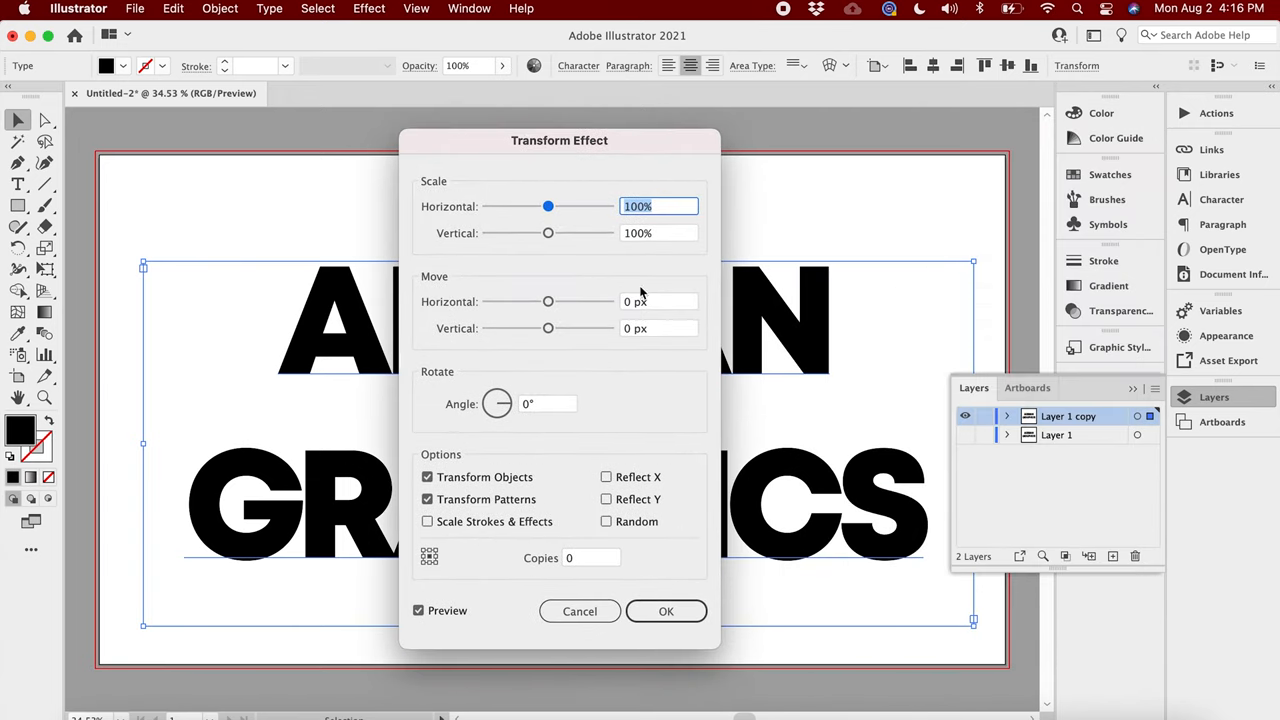
pyautogui.click(658, 300)
pyautogui.write('0.75')
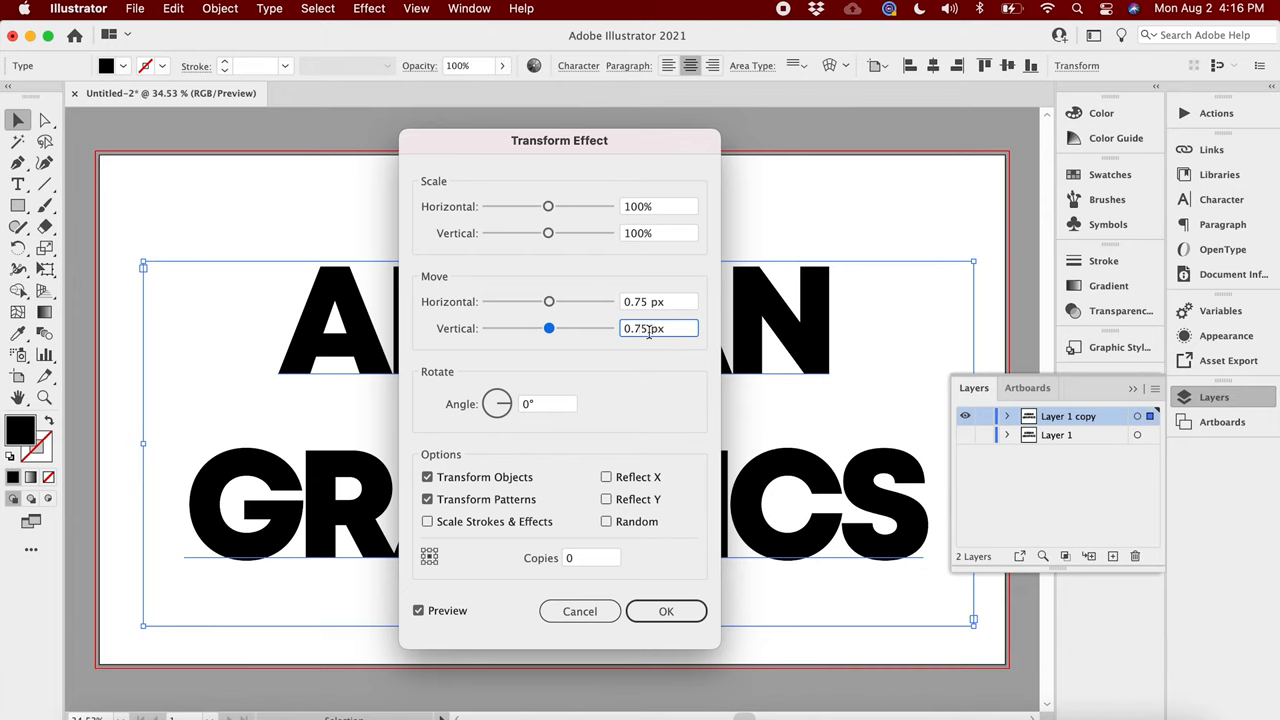
pyautogui.moveTo(652, 400)
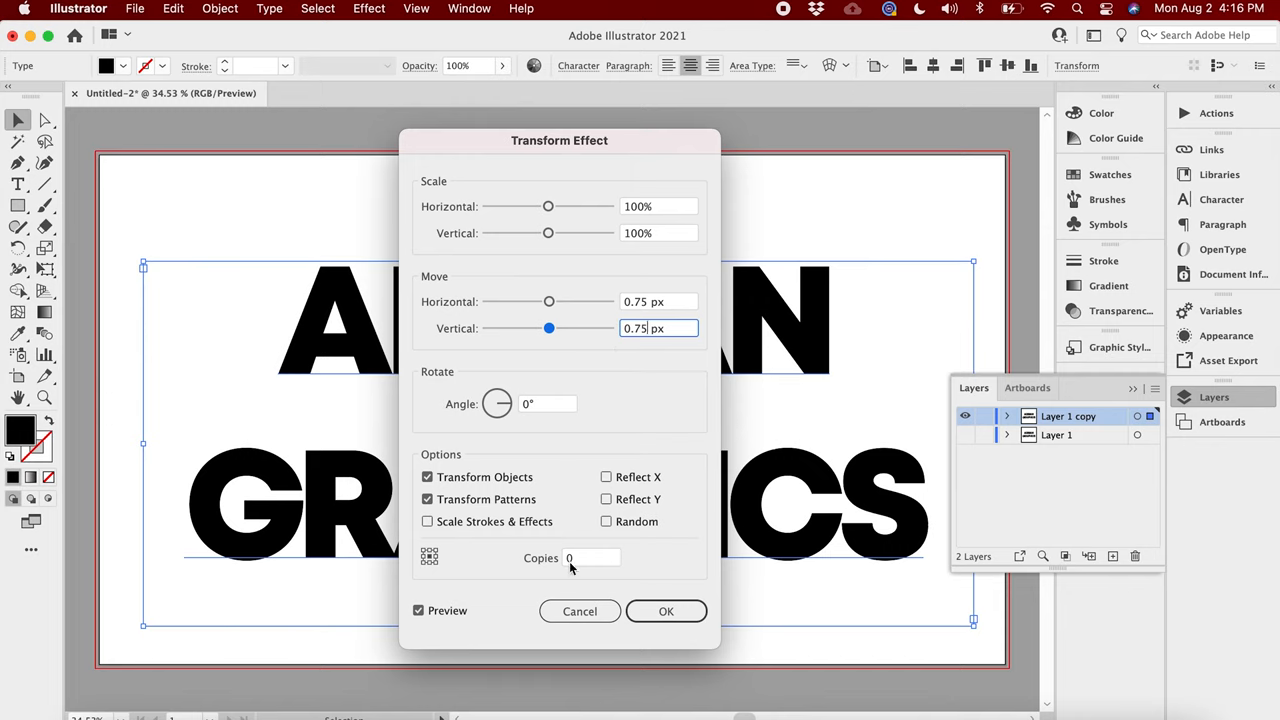
pyautogui.click(590, 556)
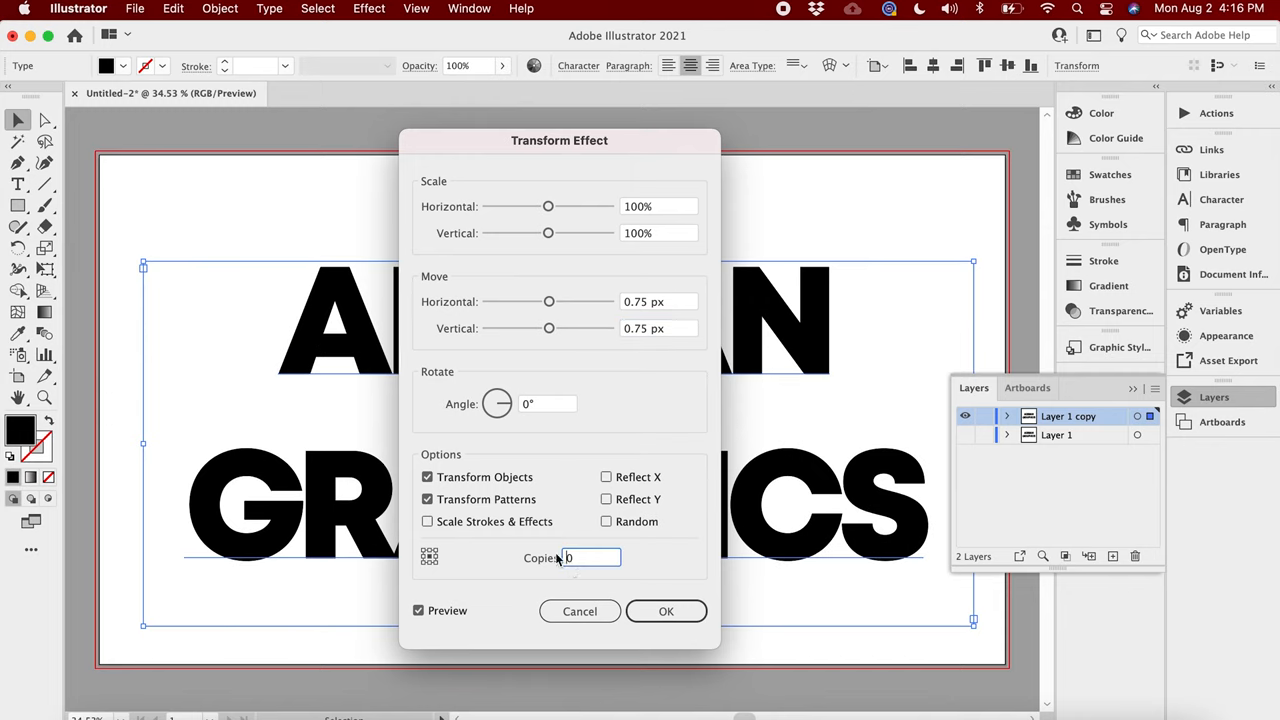
pyautogui.write('100')
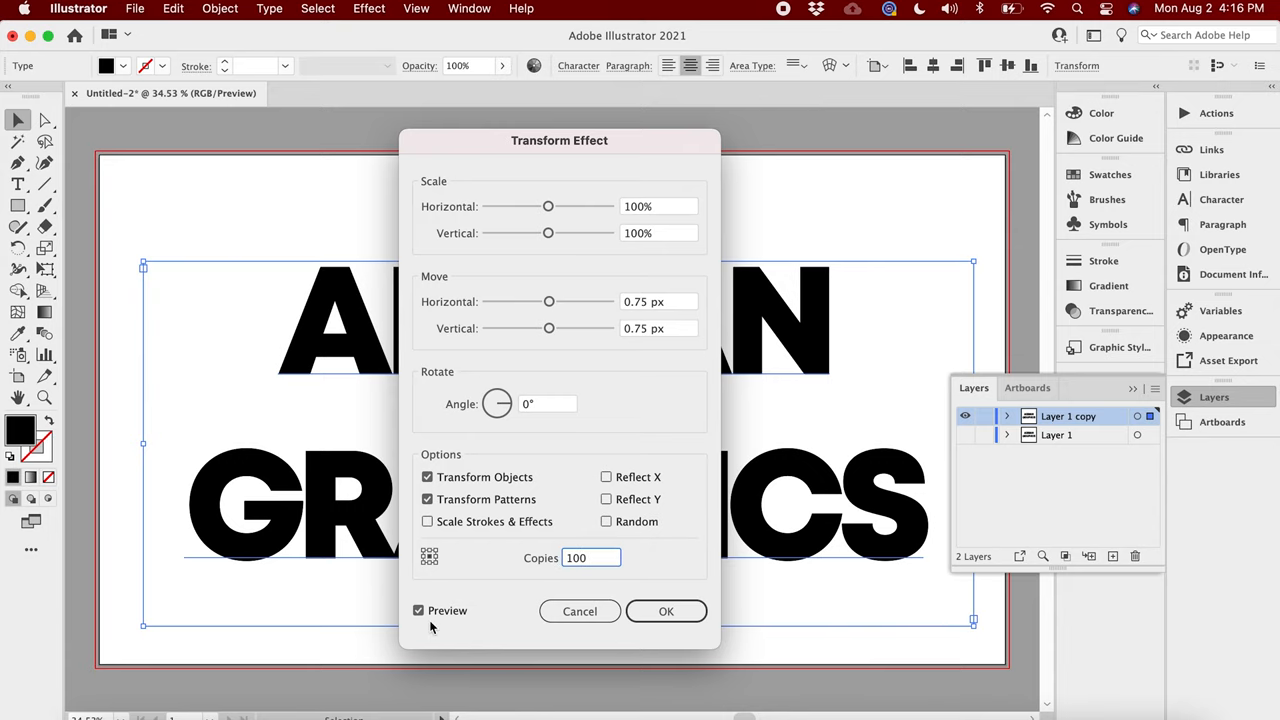
# Raise the copies to 1000 and apply the effect, producing a long diagonal extrusion.
pyautogui.moveTo(560, 140); pyautogui.dragTo(992, 142)
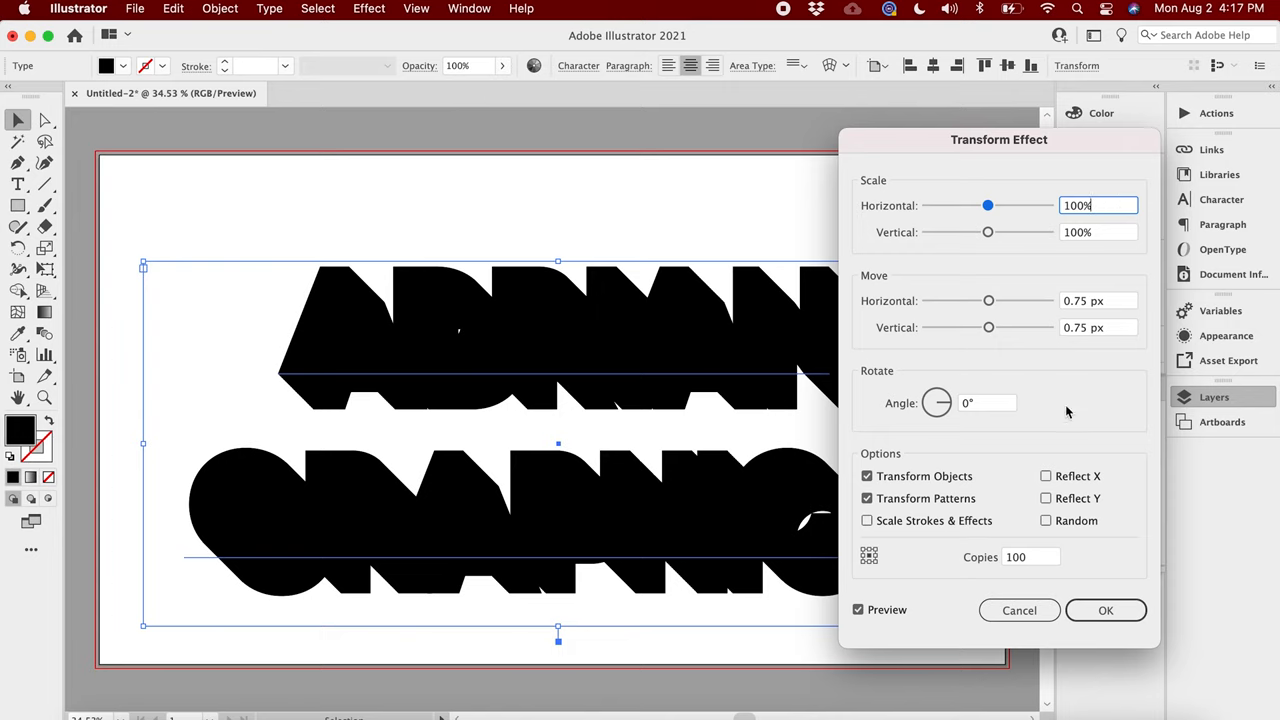
pyautogui.write('1000')
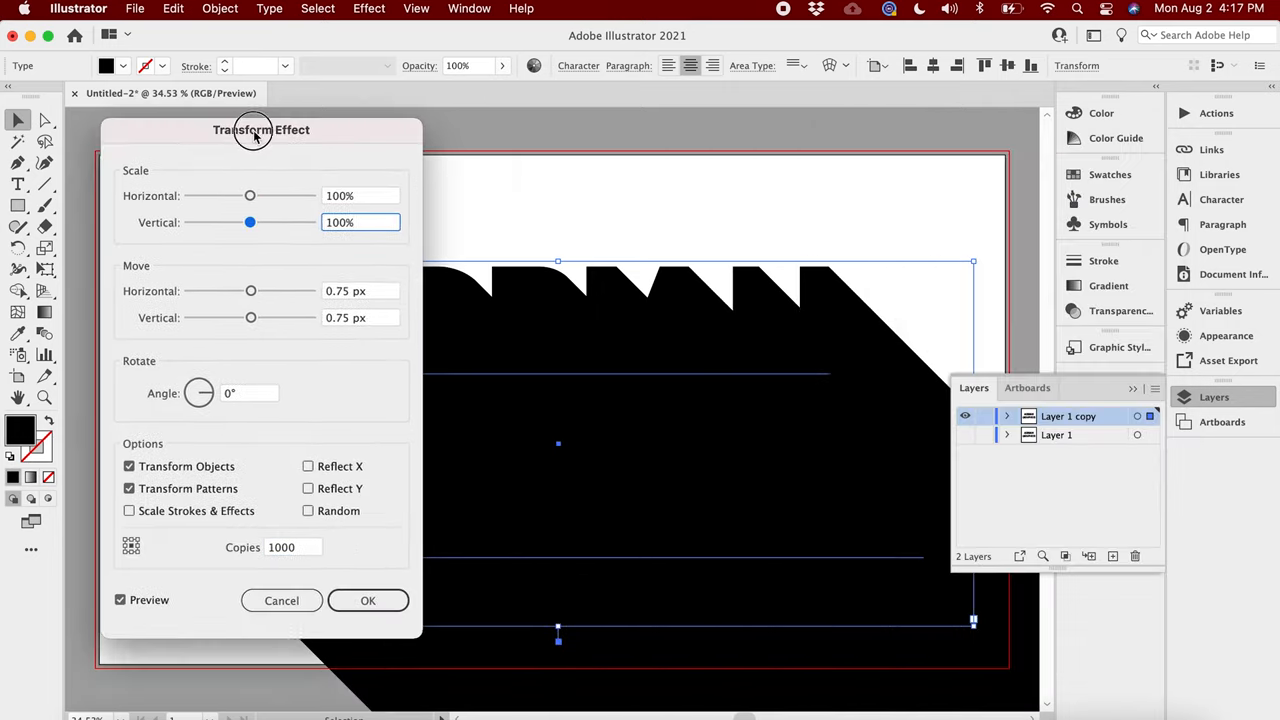
pyautogui.moveTo(252, 132); pyautogui.dragTo(260, 128)
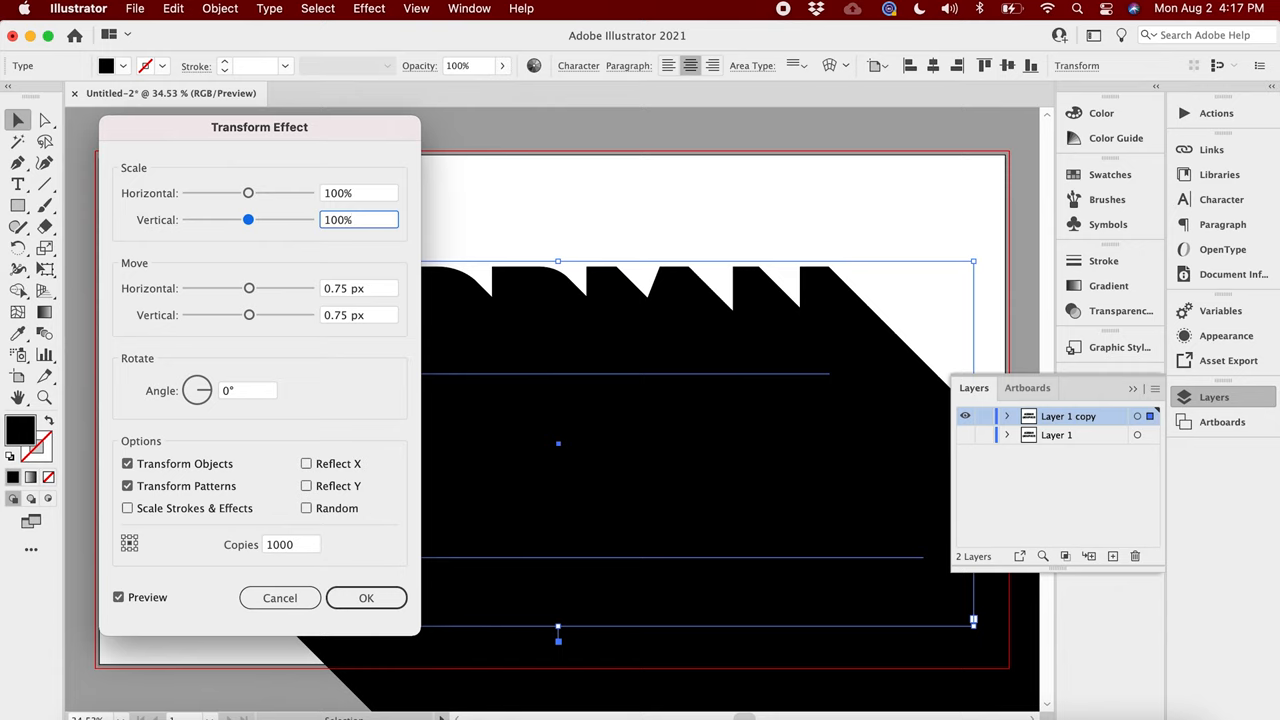
pyautogui.click(366, 598)
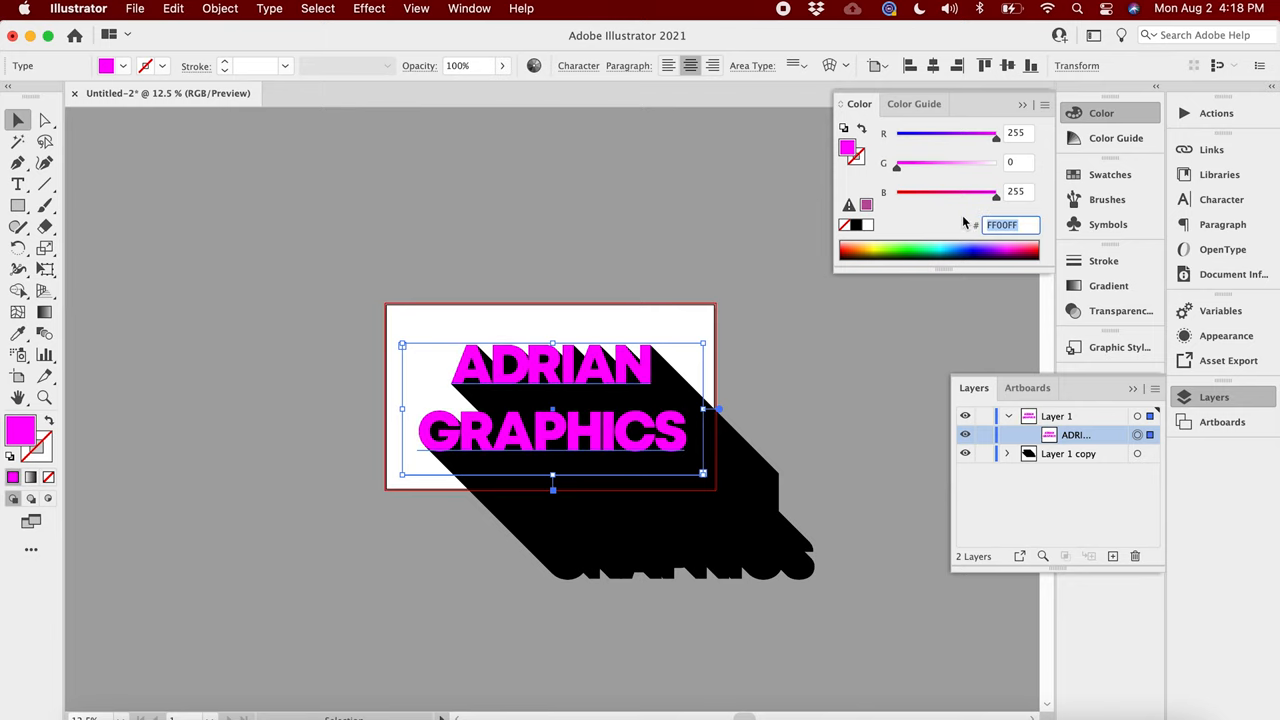
# Colour the front text burgundy red with hex a4202 in the Color panel.
pyautogui.write('a4202')
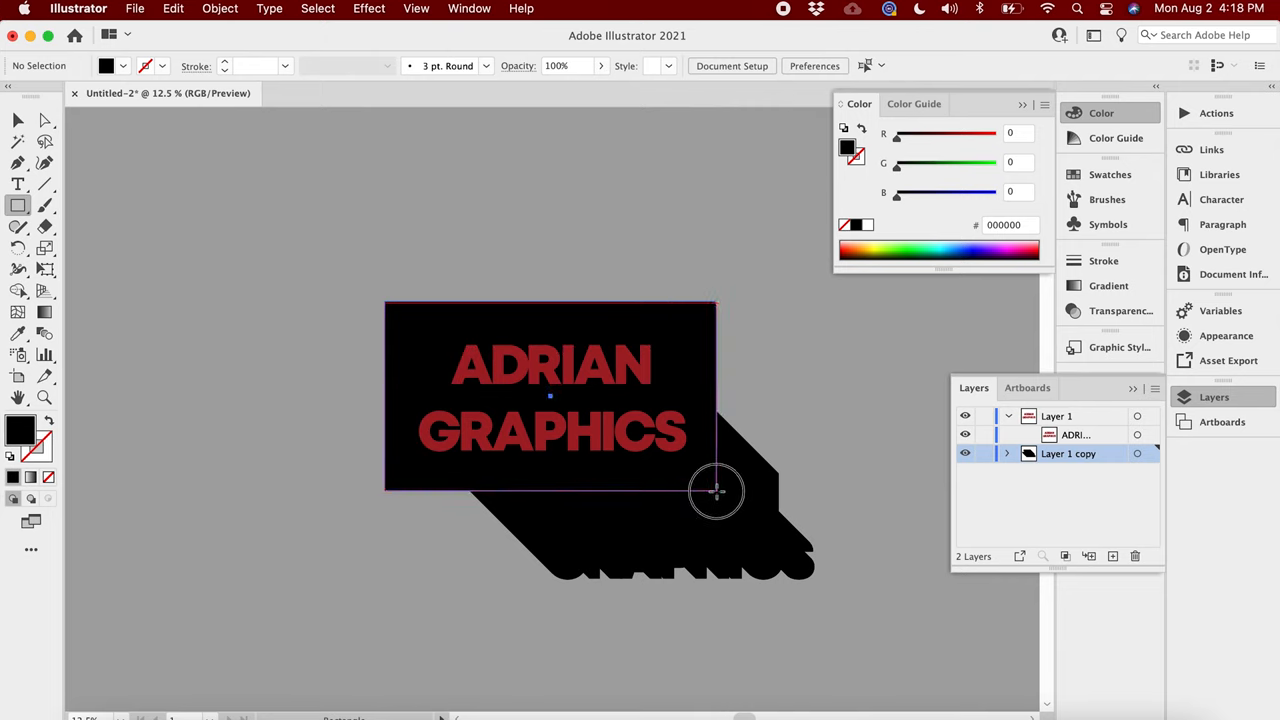
# Recolour the extruded shadow text to burgundy red hex a42027.
pyautogui.click(716, 492)
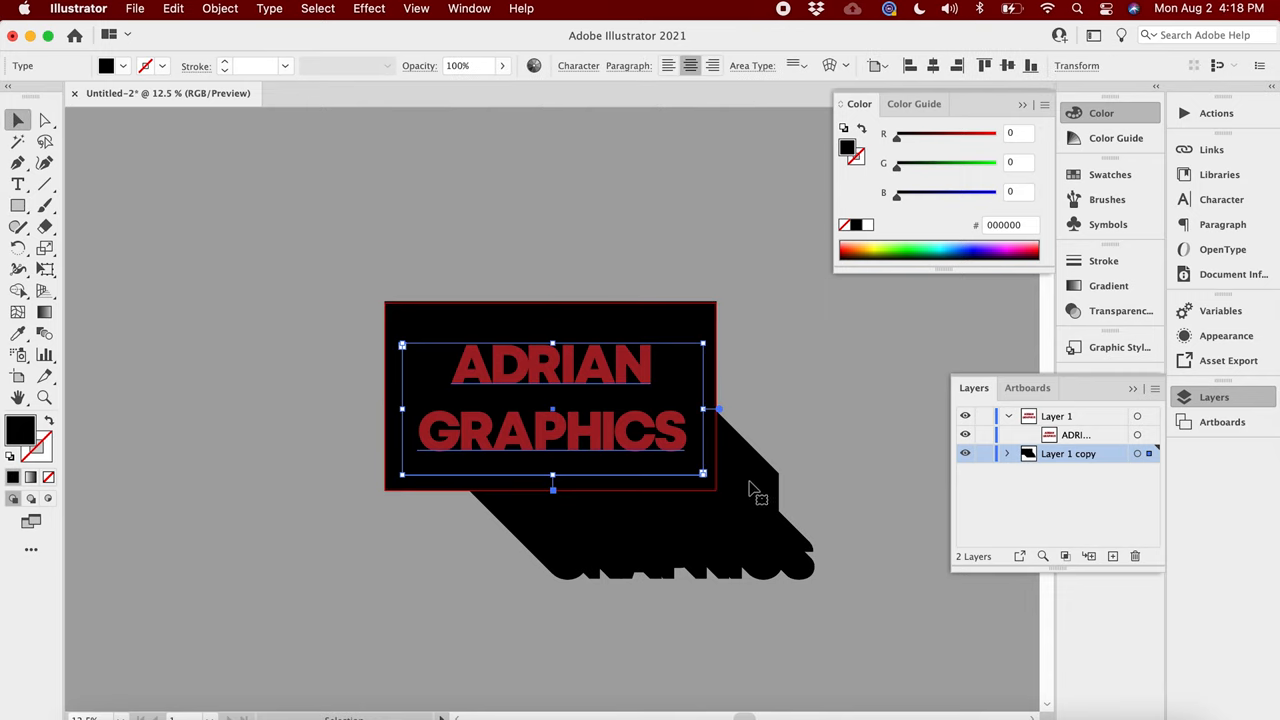
pyautogui.moveTo(150, 278)
pyautogui.write('a')
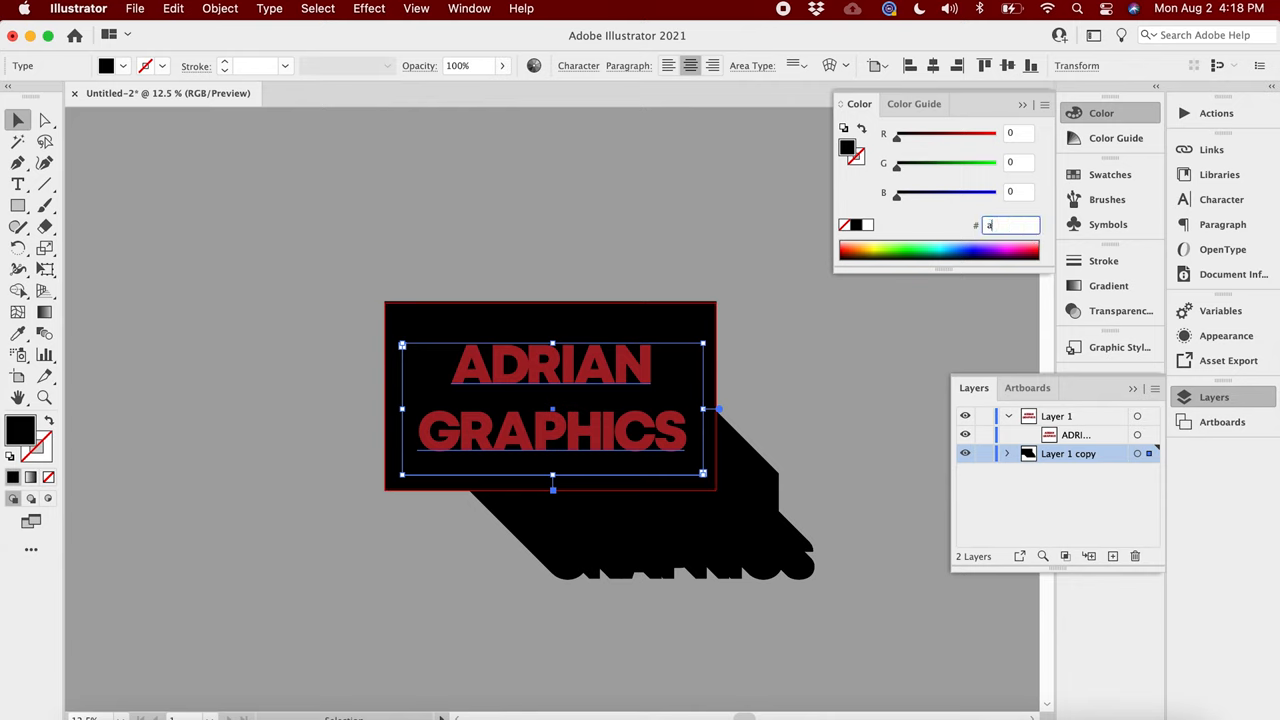
pyautogui.write('42027')
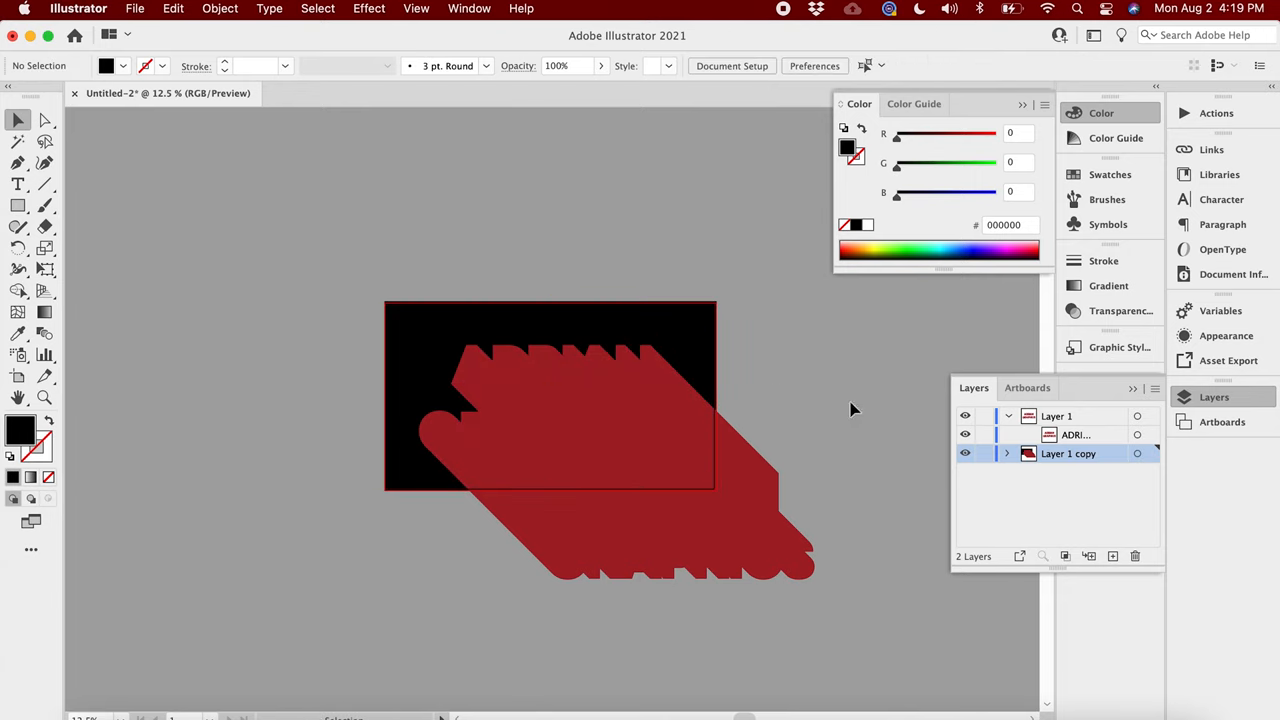
# Target the shadow text inside Layer 1 copy and darken it to a deeper burgundy.
pyautogui.click(1076, 436)
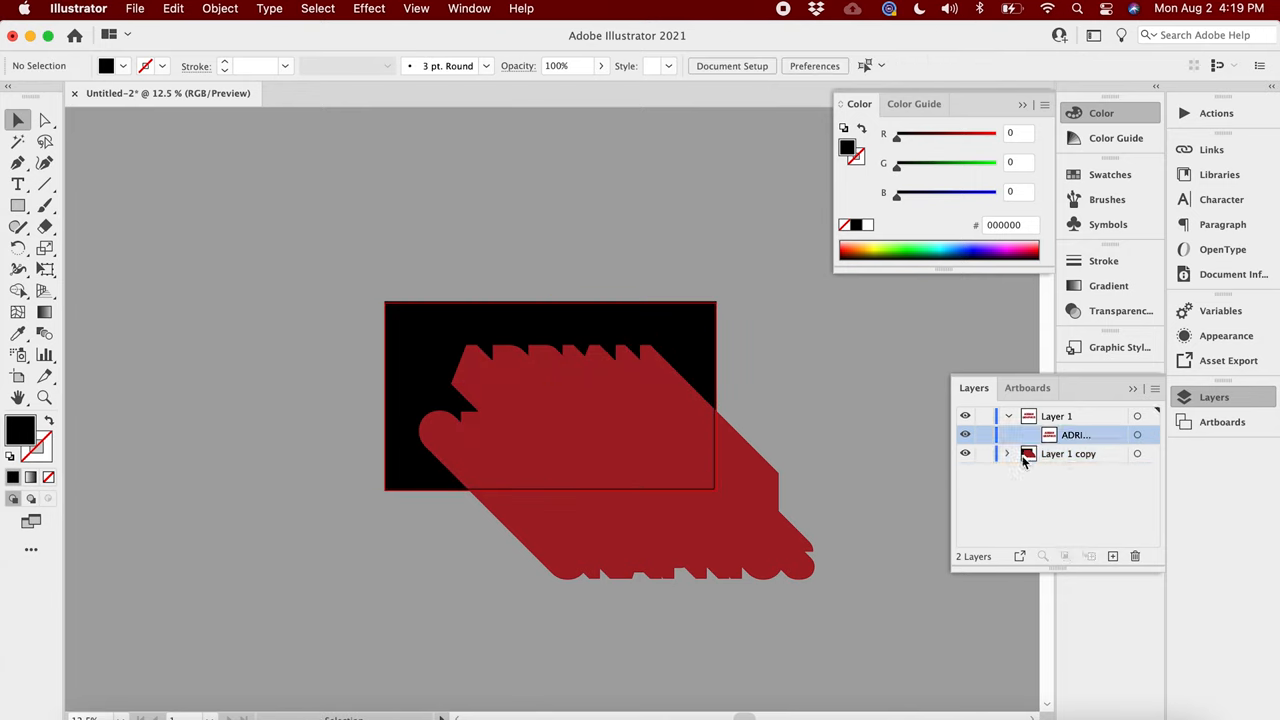
pyautogui.click(1008, 454)
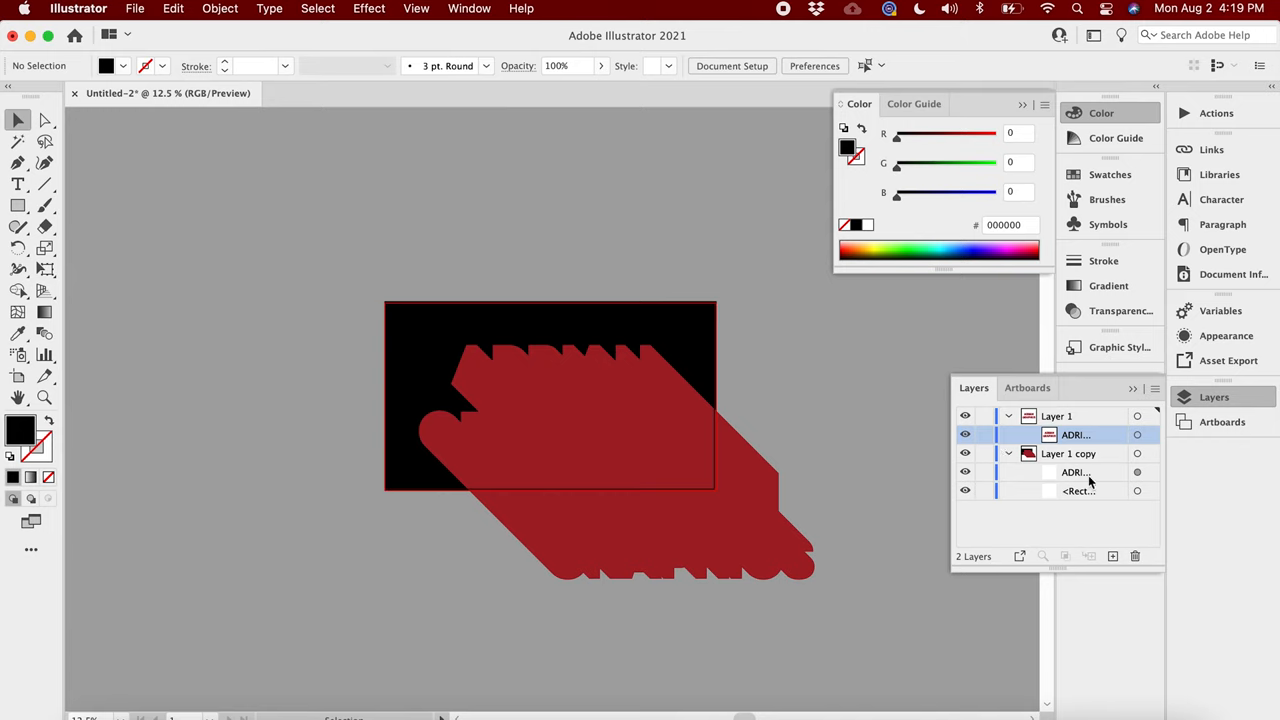
pyautogui.click(1076, 472)
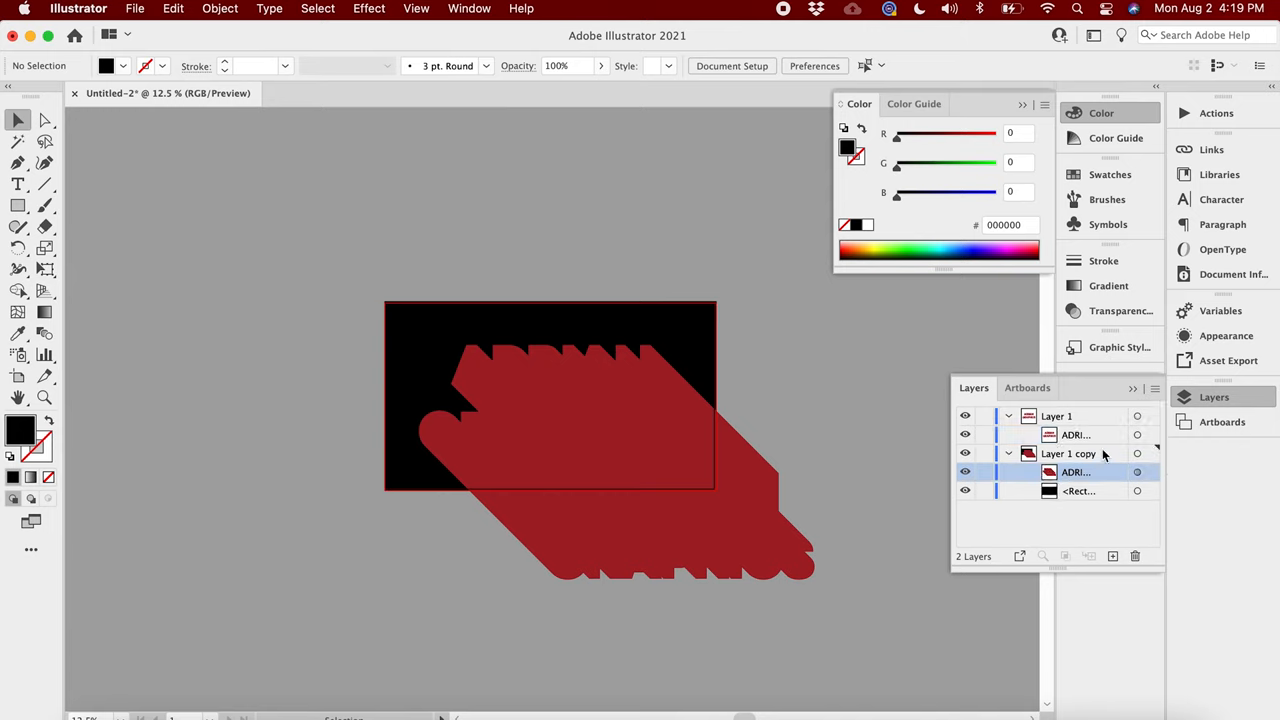
pyautogui.click(1076, 434)
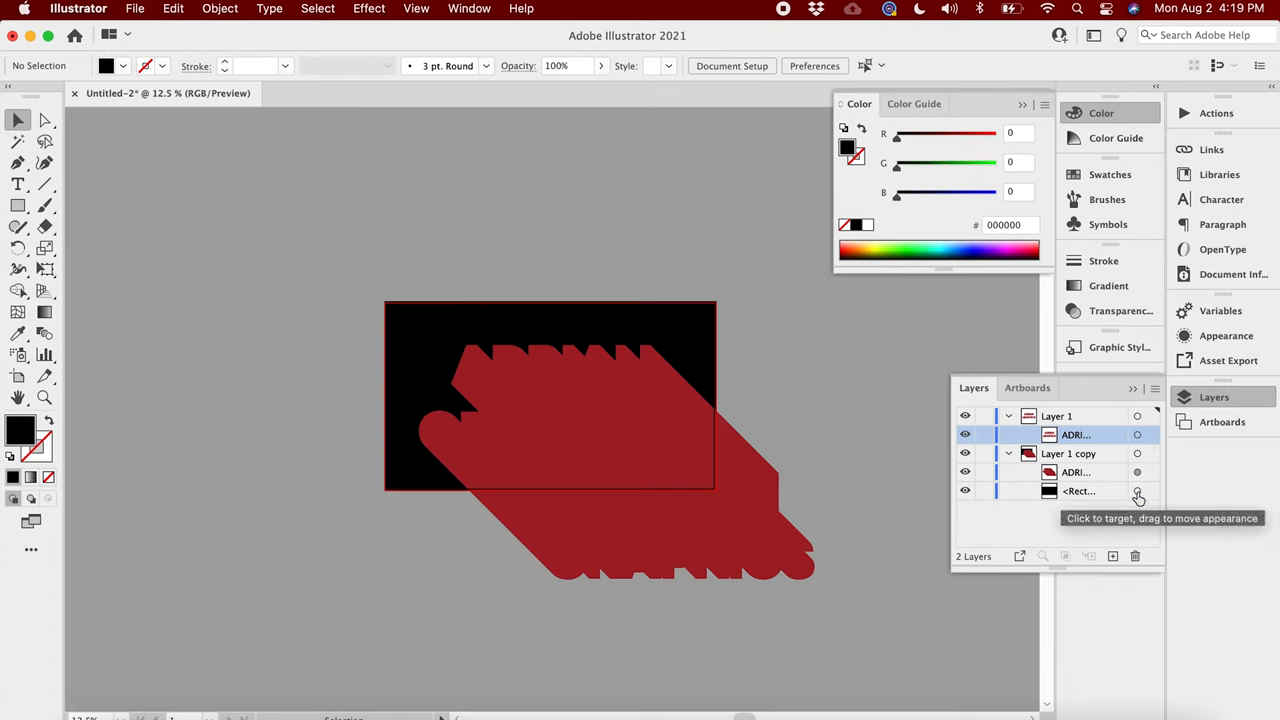
pyautogui.click(1076, 472)
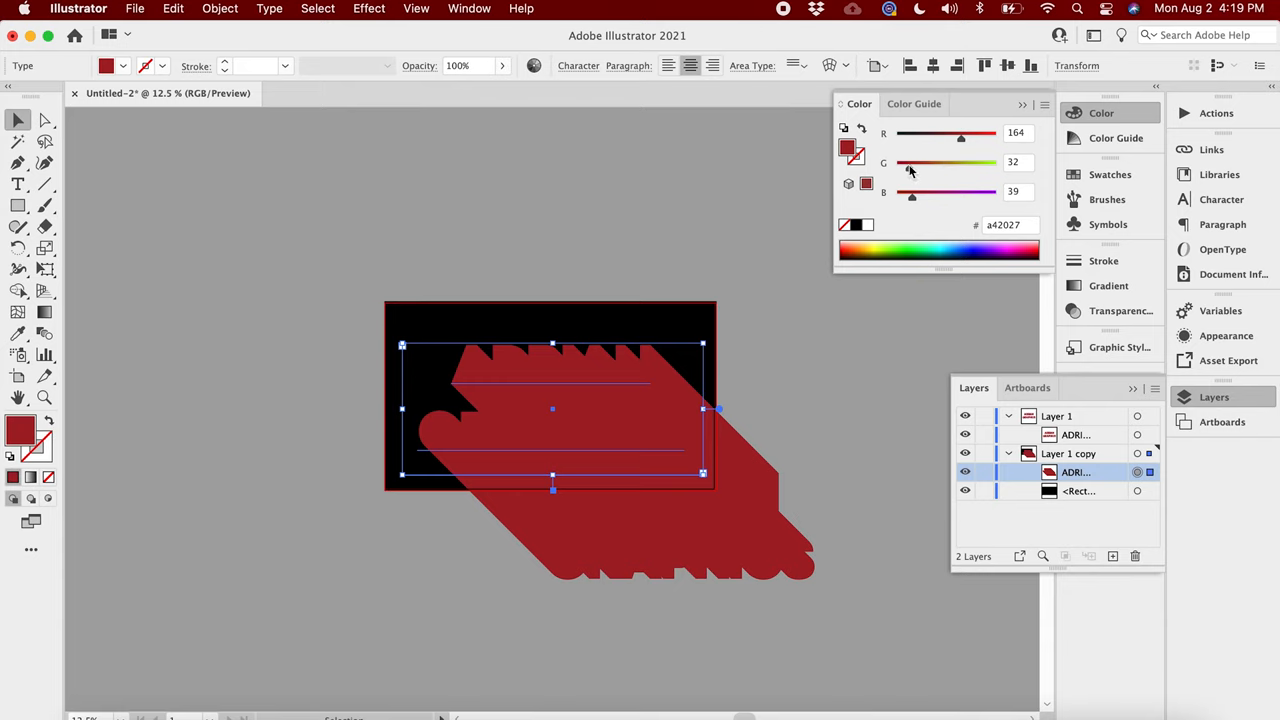
pyautogui.moveTo(910, 162); pyautogui.dragTo(896, 162)
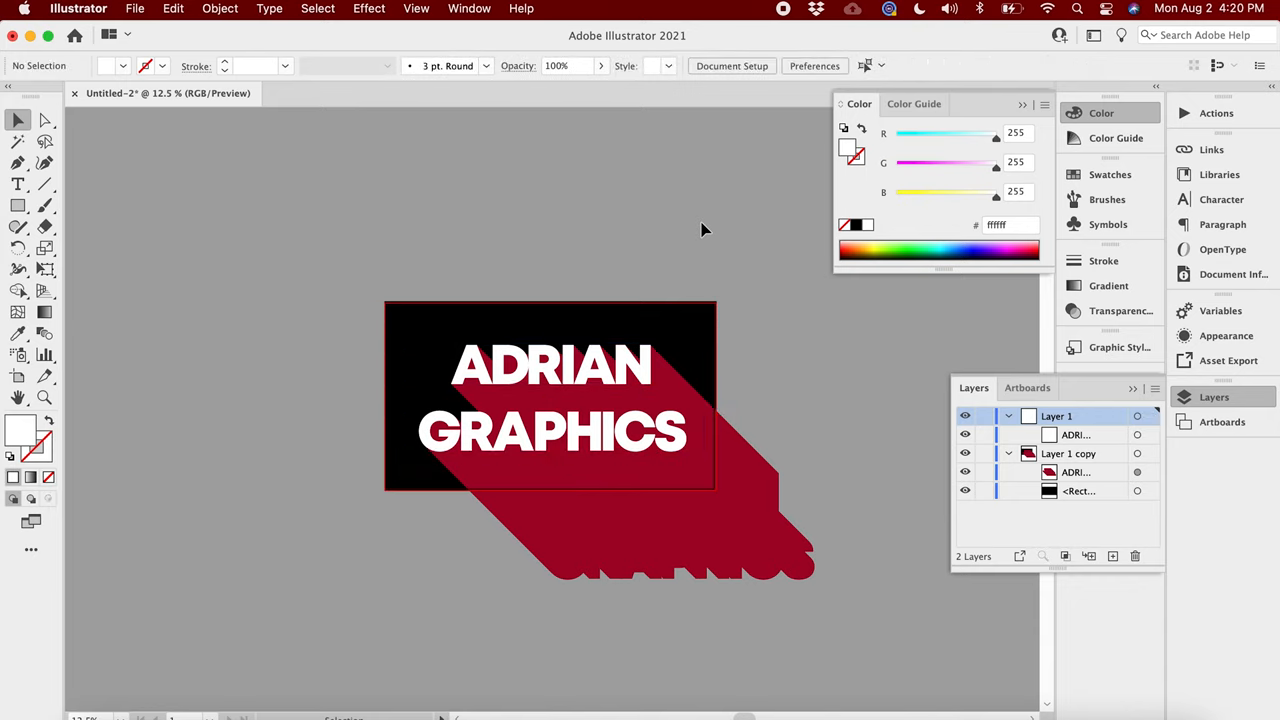
pyautogui.moveTo(770, 464)
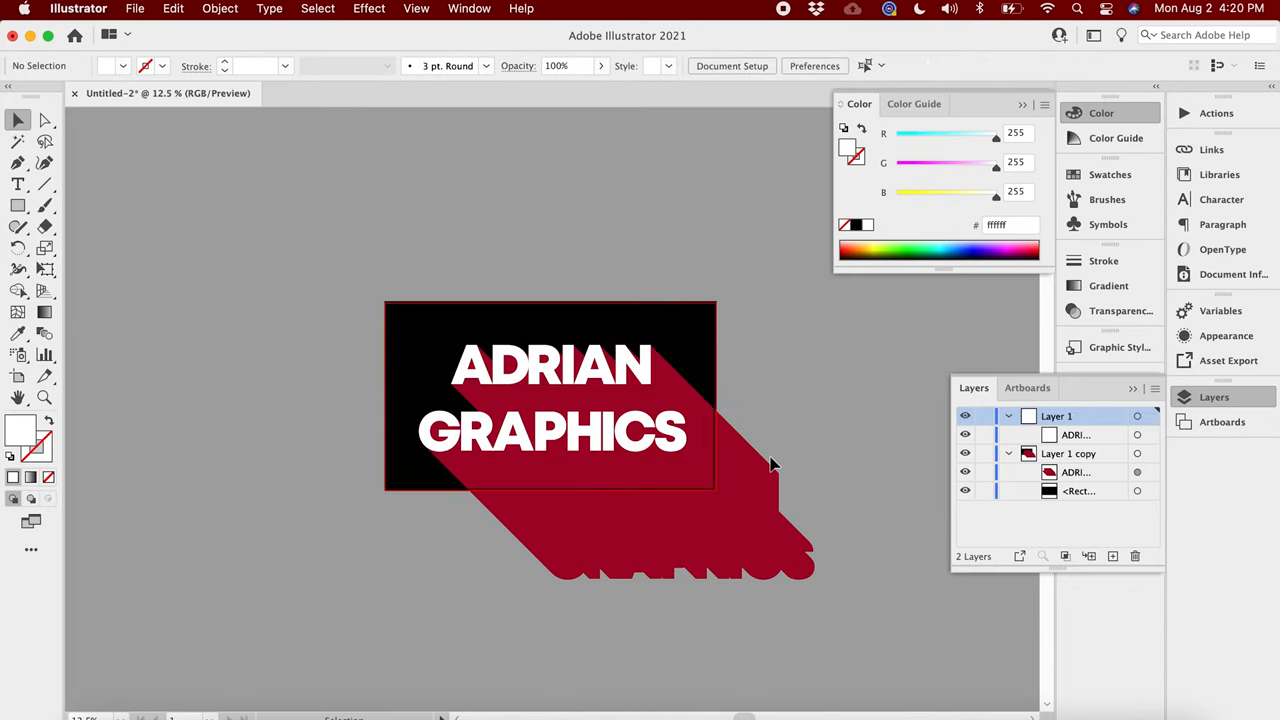
pyautogui.moveTo(680, 528)
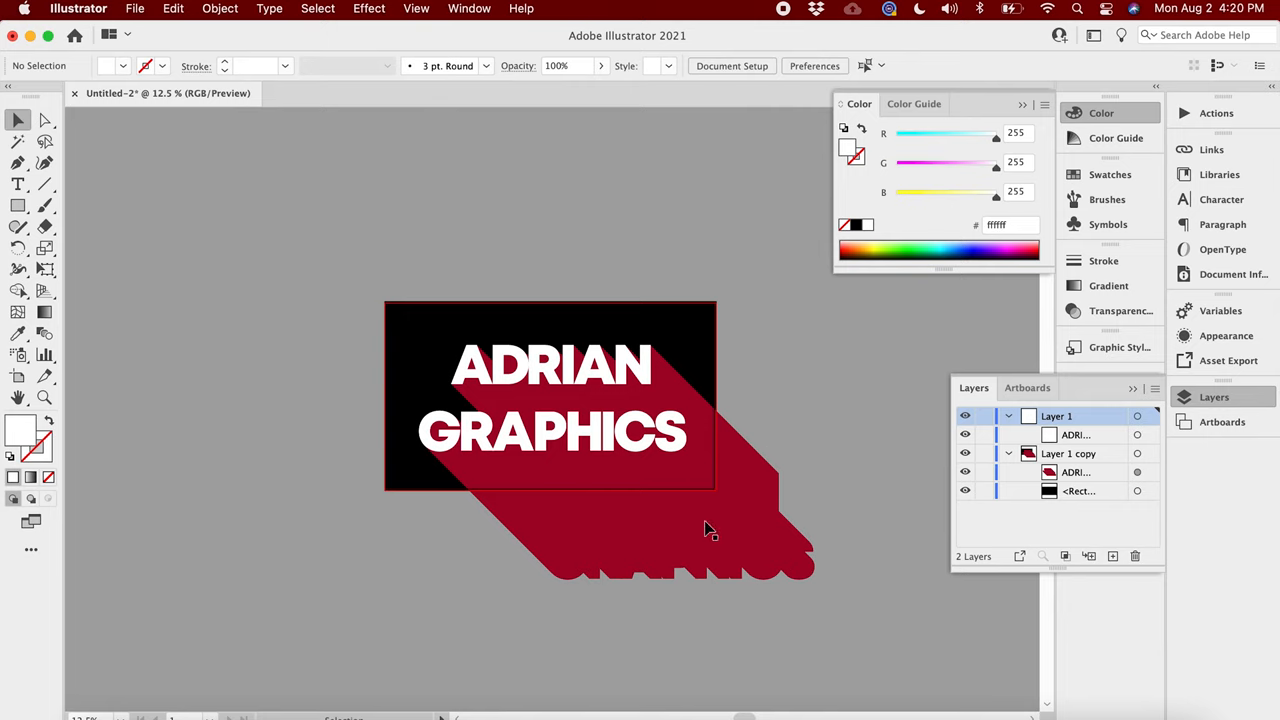
pyautogui.moveTo(352, 314)
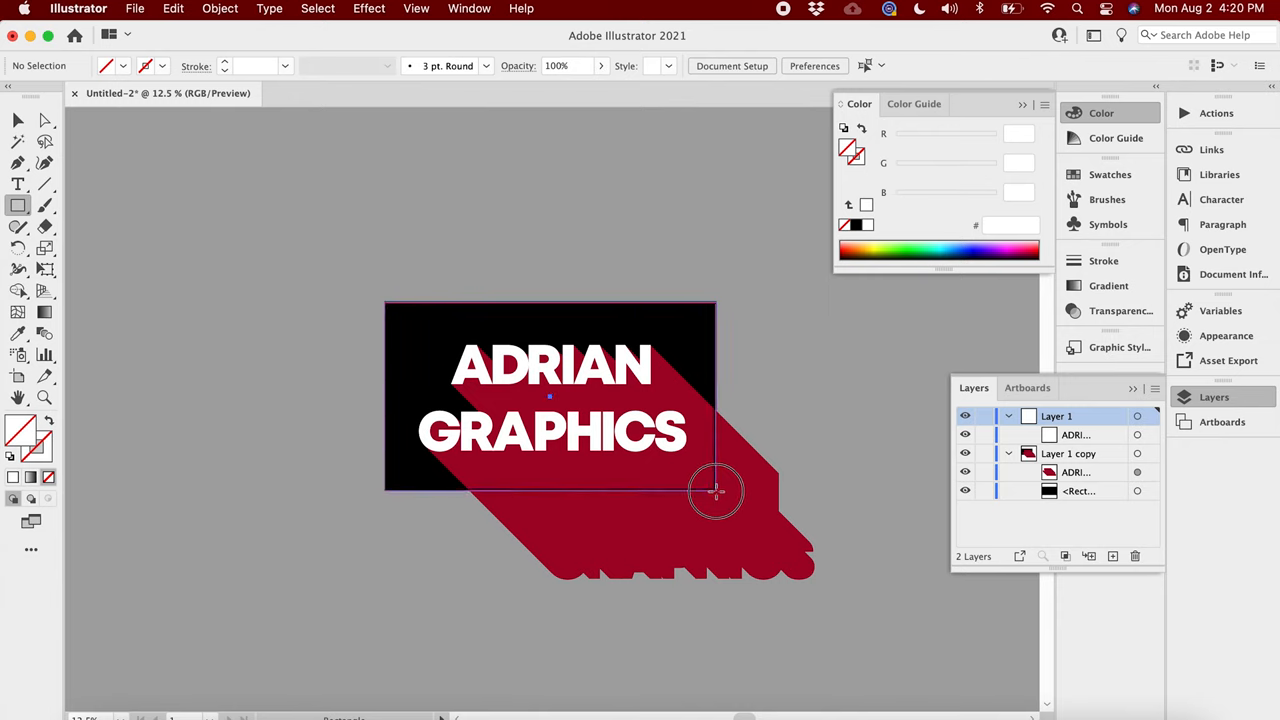
# Clip the shadow to the artboard rectangle and move the white text back above it.
pyautogui.click(716, 492)
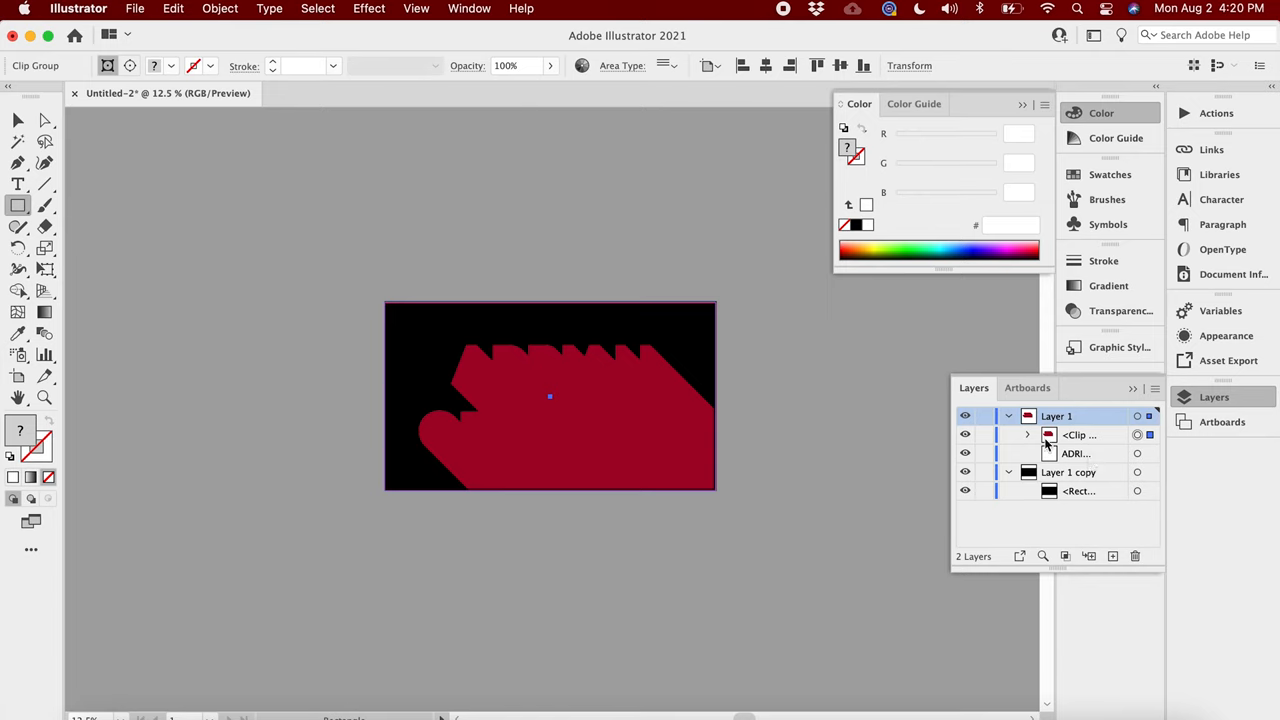
pyautogui.click(1028, 434)
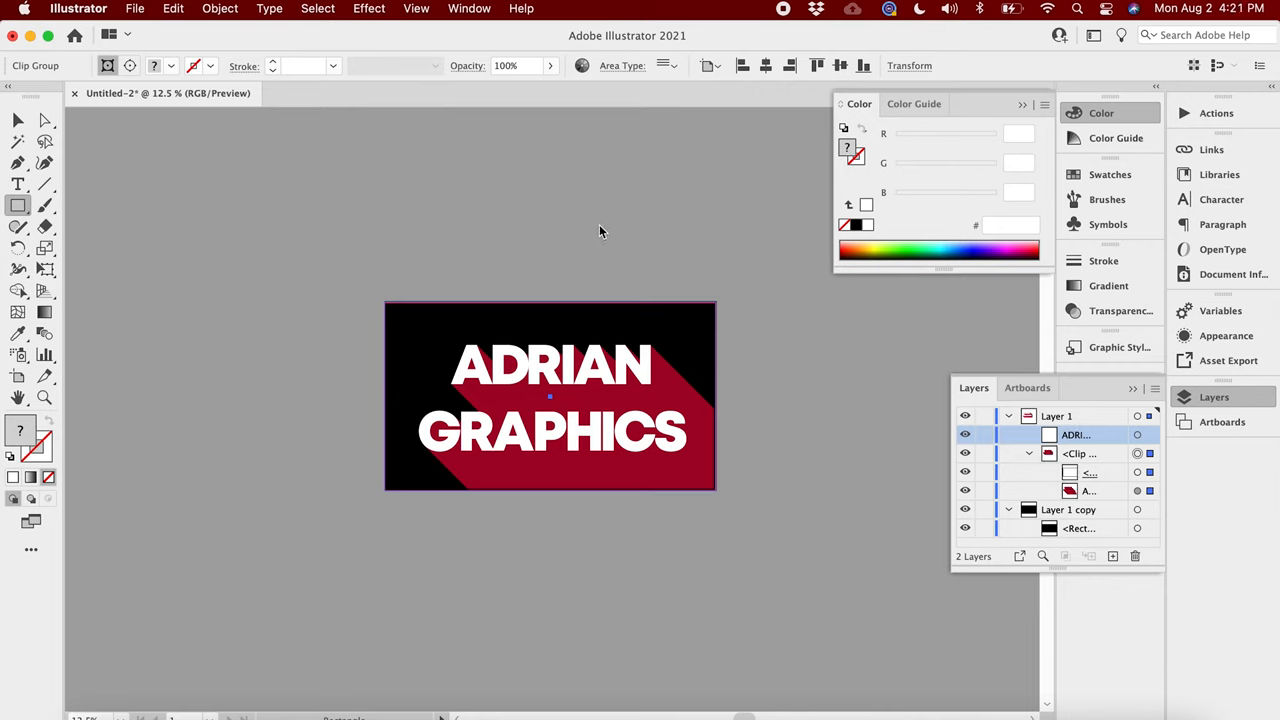
pyautogui.moveTo(292, 270)
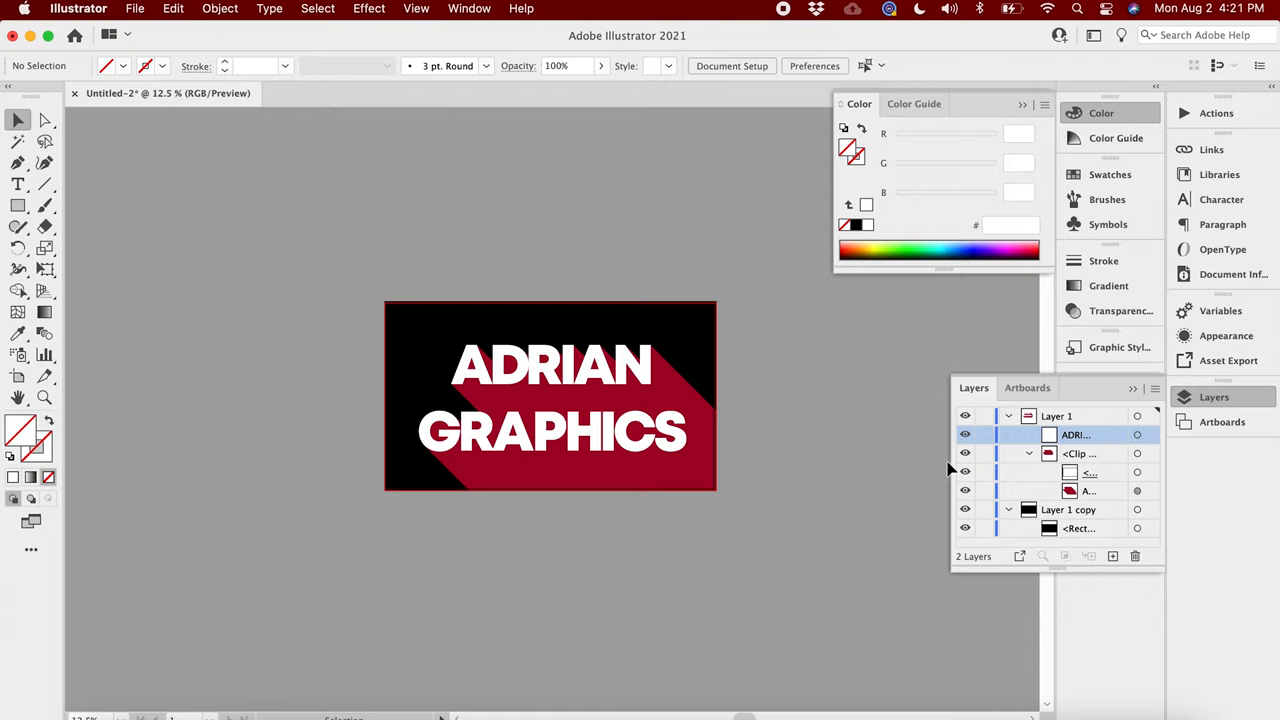
pyautogui.click(552, 400)
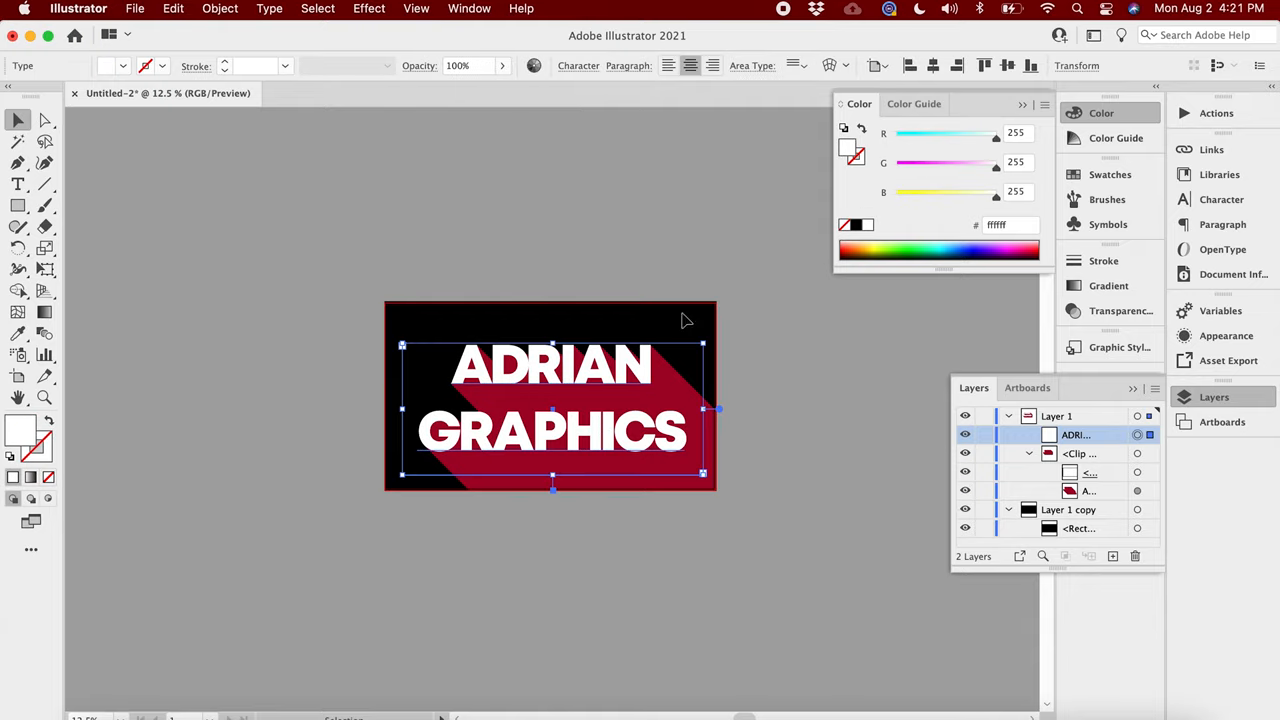